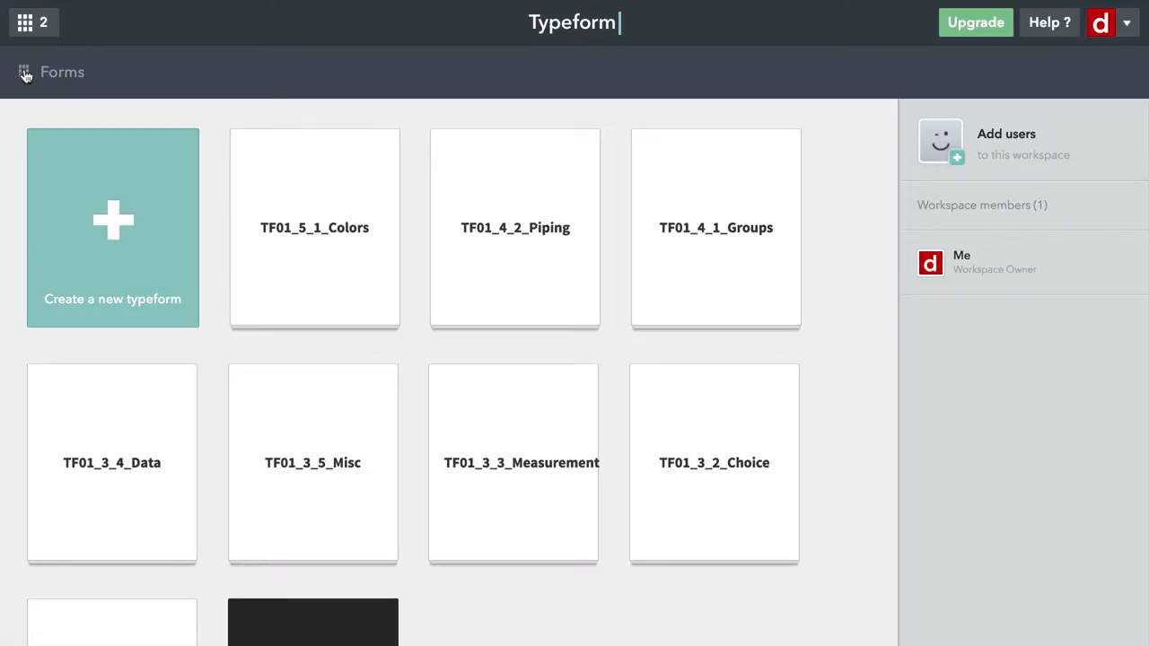
mouse_move(71, 113)
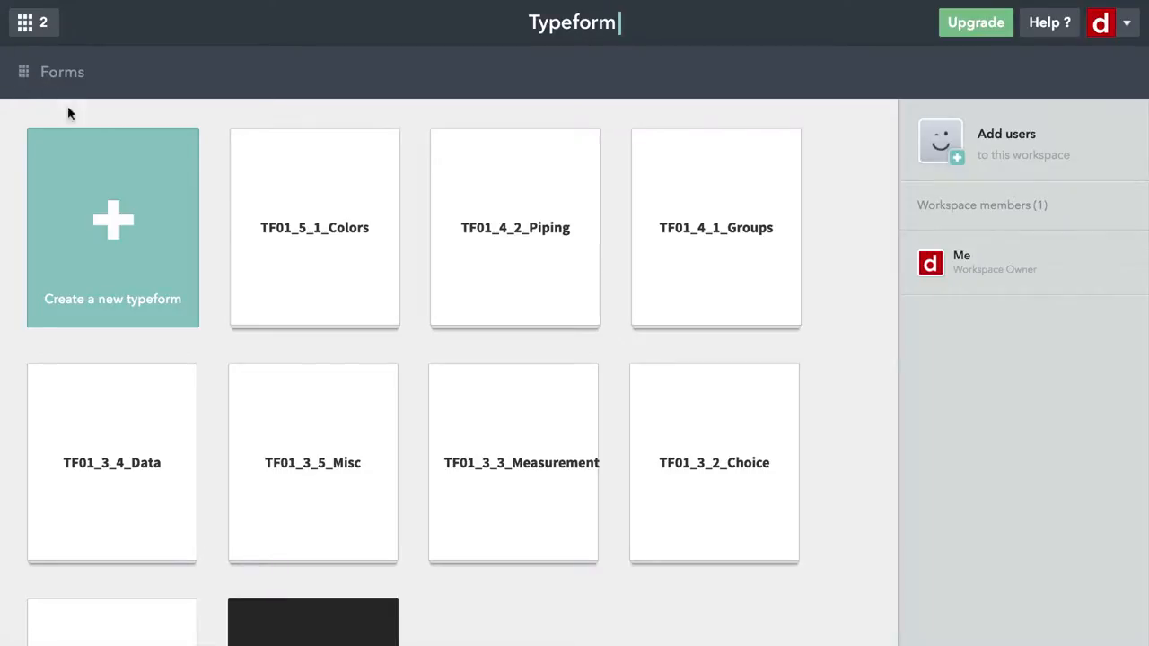
mouse_move(314, 227)
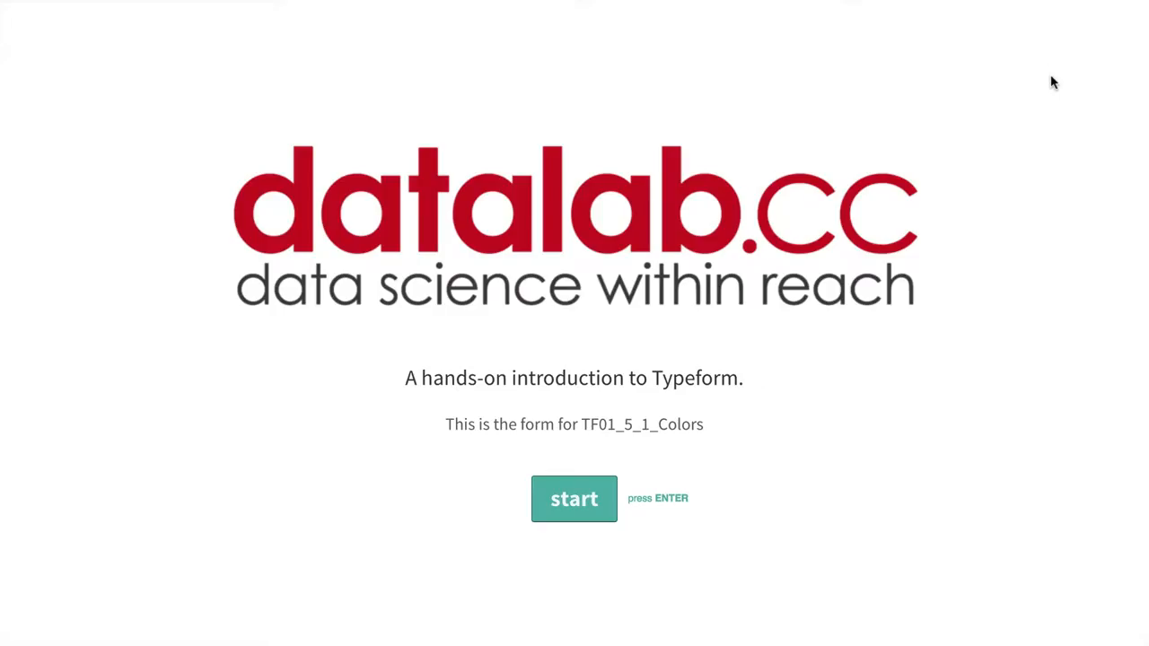
mouse_move(614, 534)
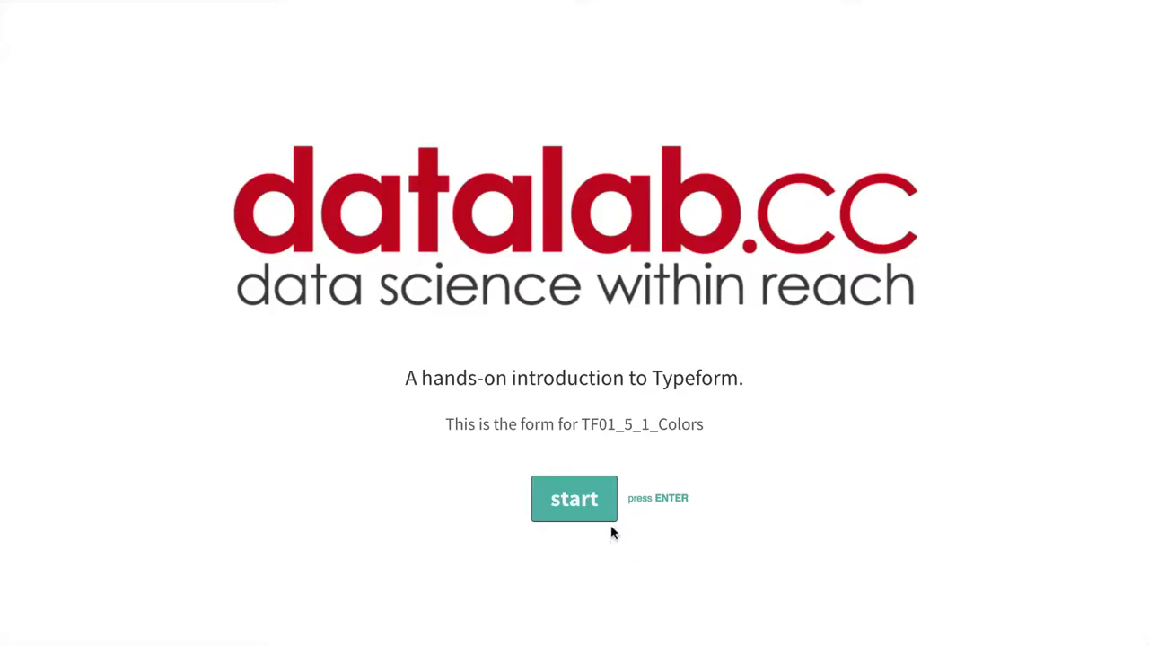
mouse_move(713, 382)
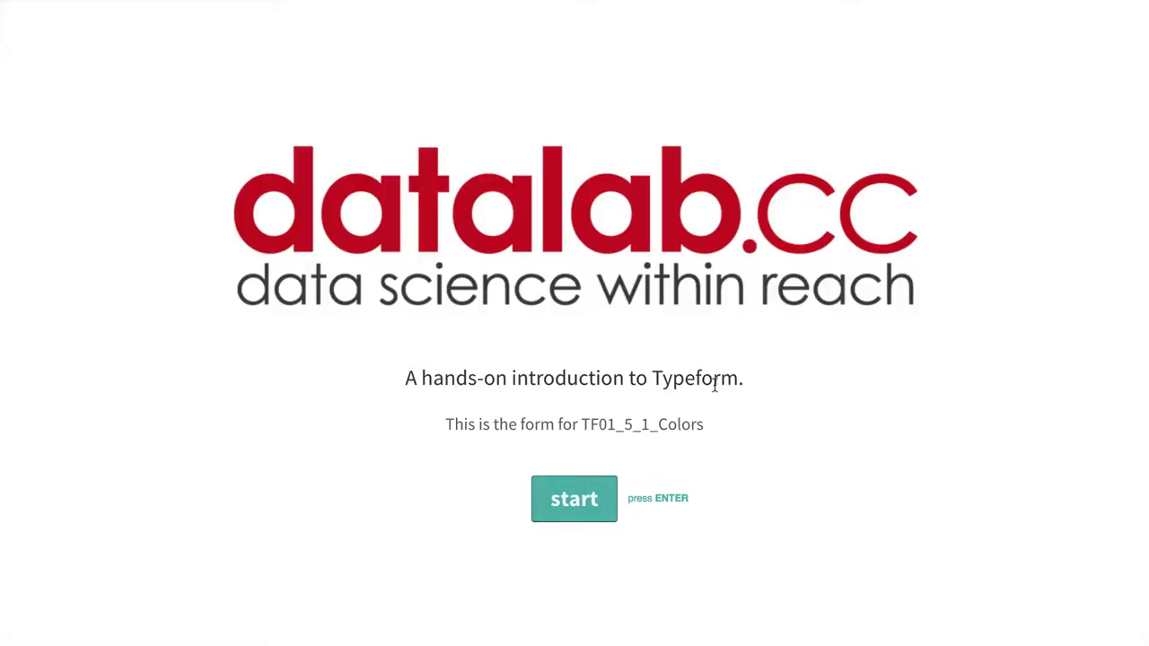
mouse_move(736, 435)
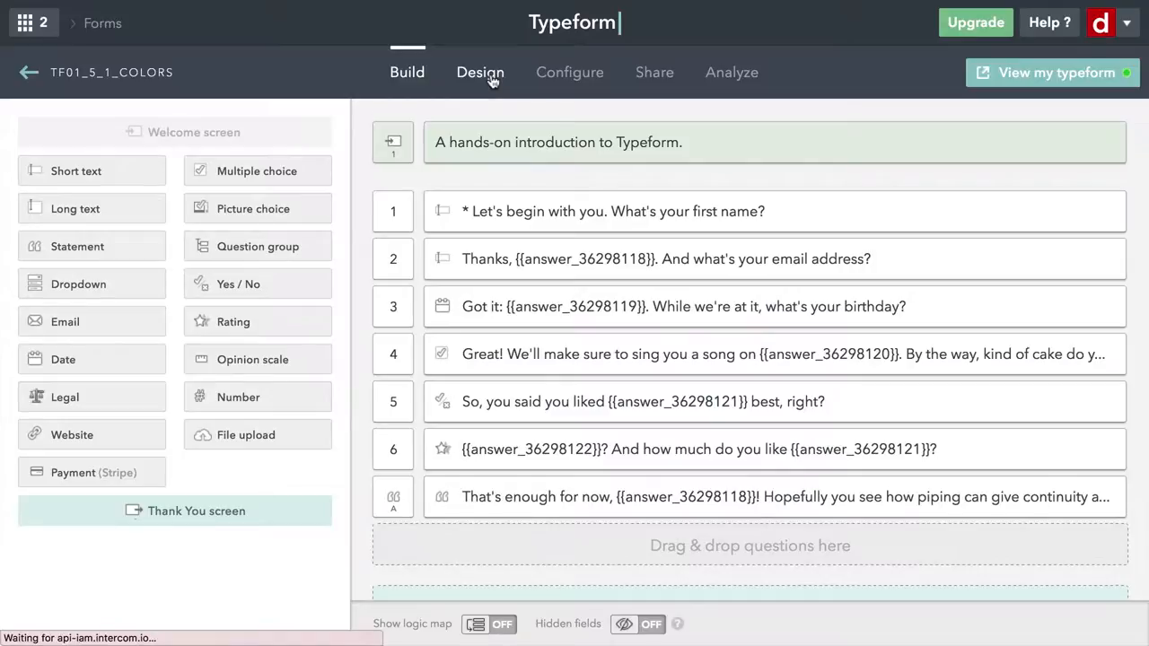
- Switch the TF01_5_1_Colors form editor to its Design area
left_click(479, 72)
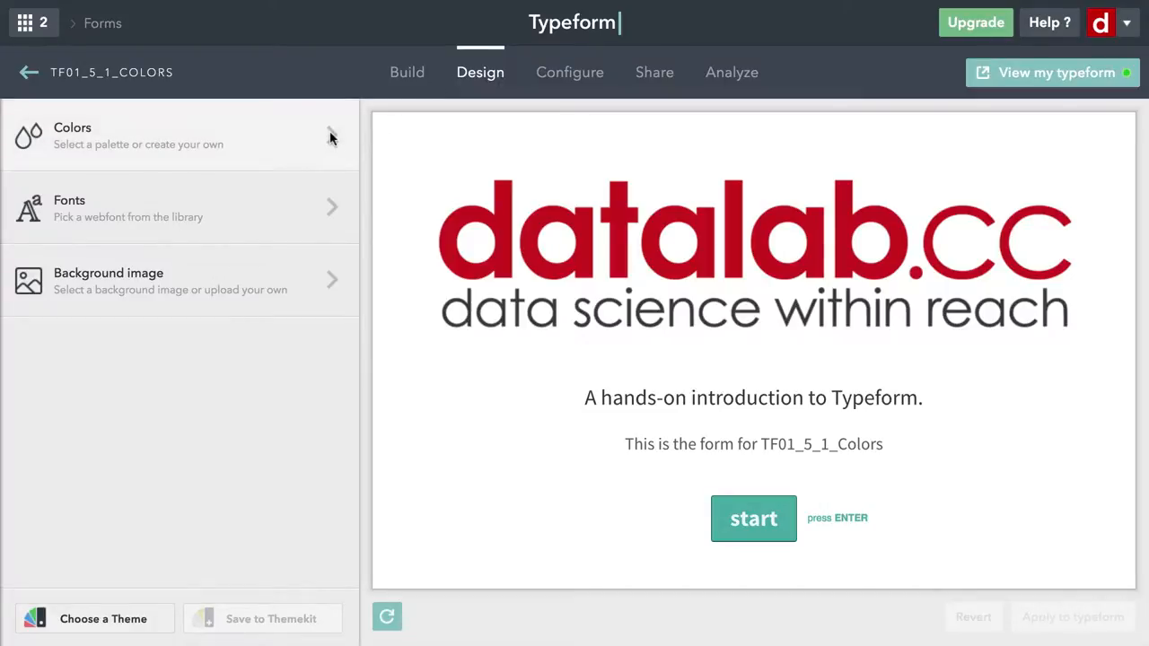
- Show the Design panel's custom colour swatches and hex values
left_click(180, 135)
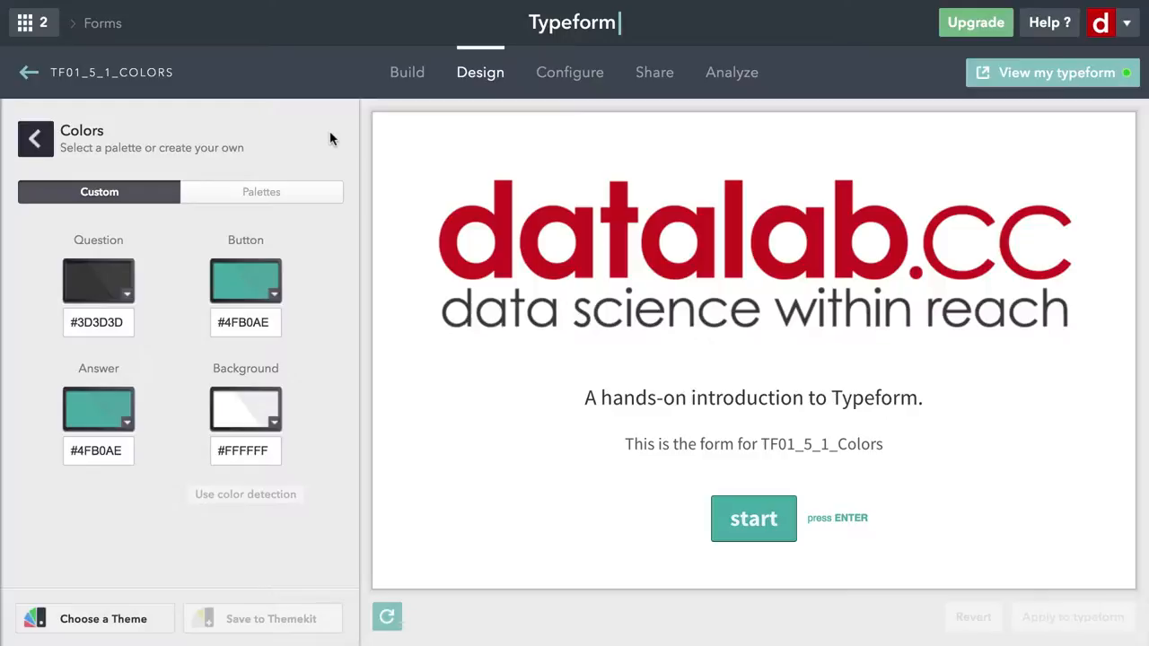
mouse_move(155, 296)
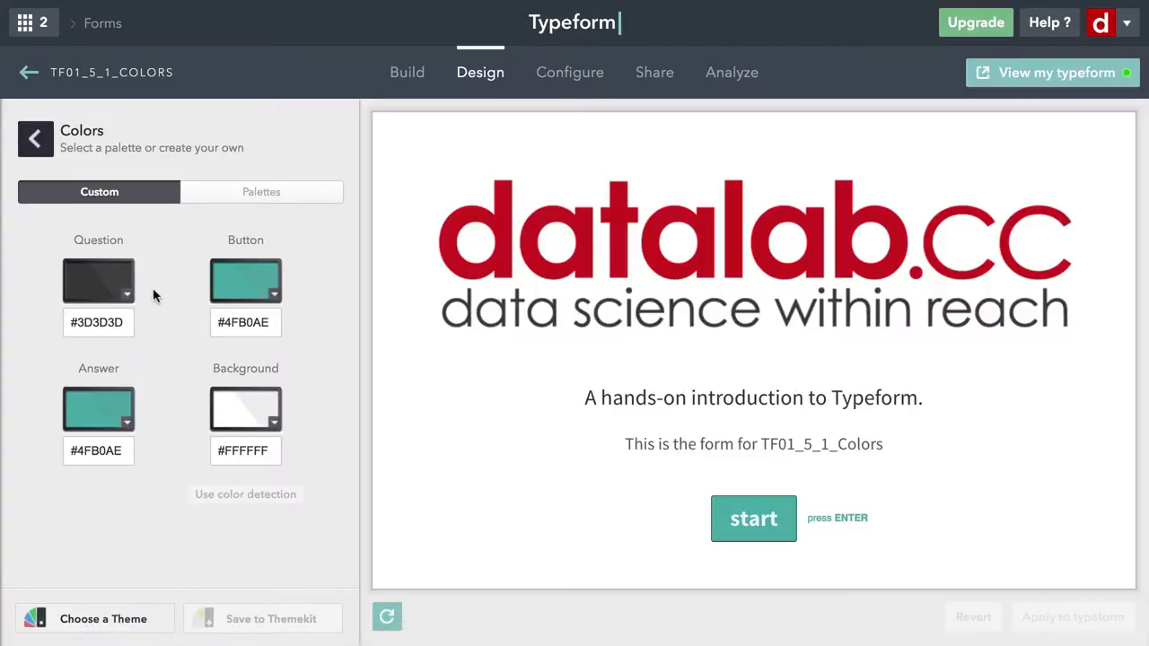
mouse_move(561, 390)
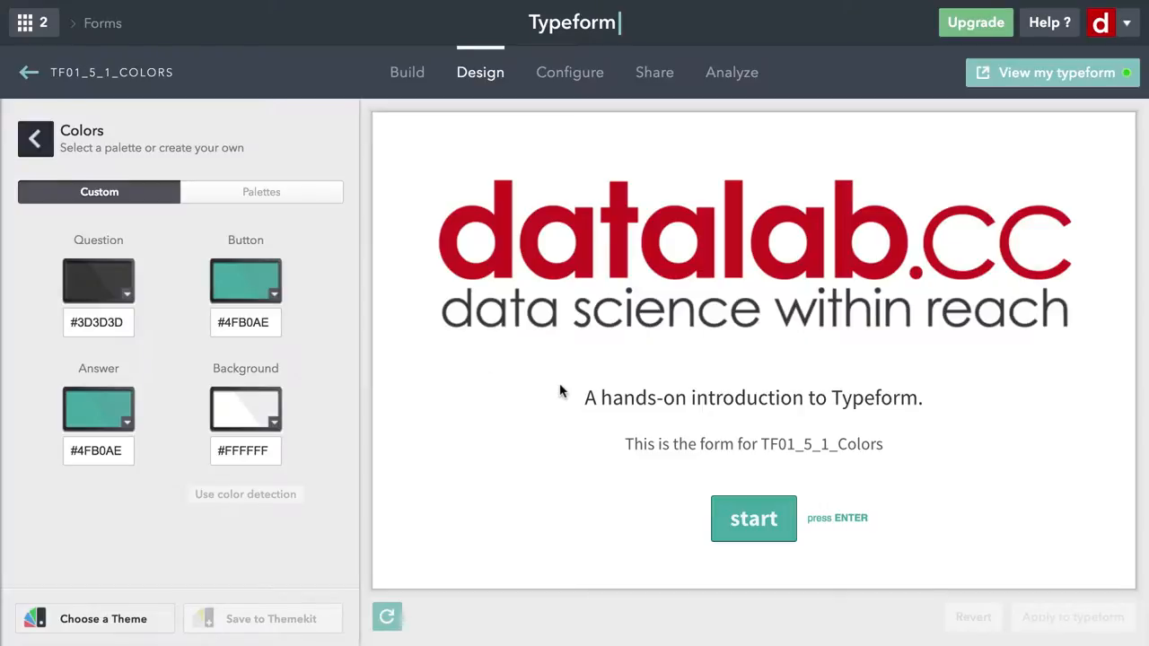
mouse_move(693, 446)
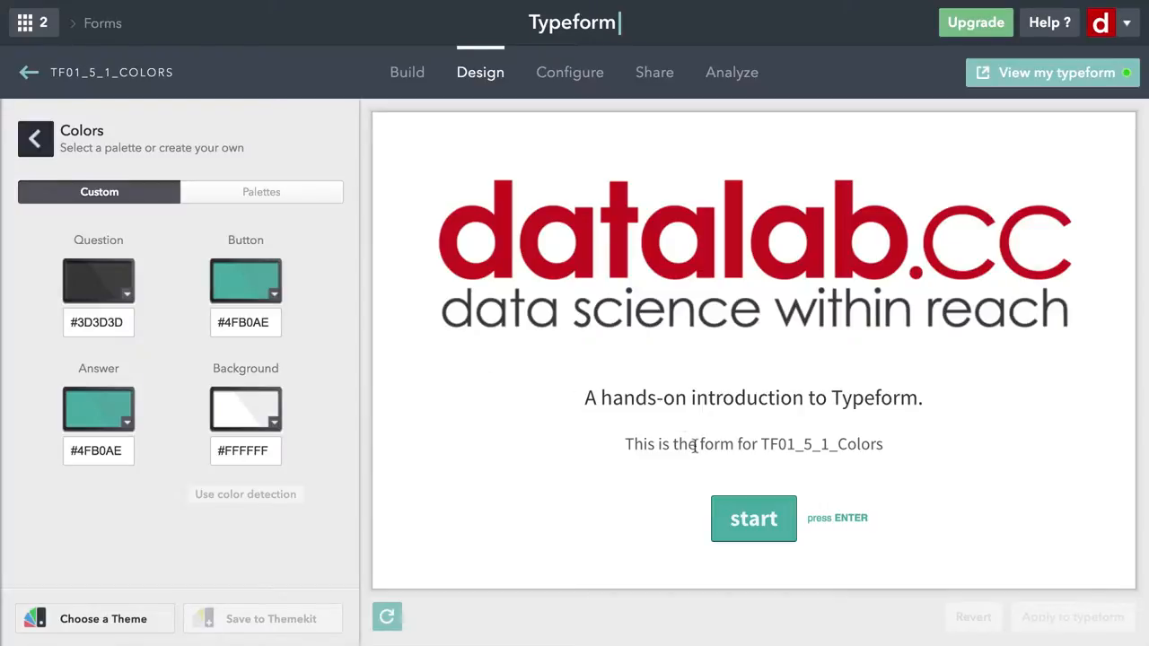
mouse_move(301, 292)
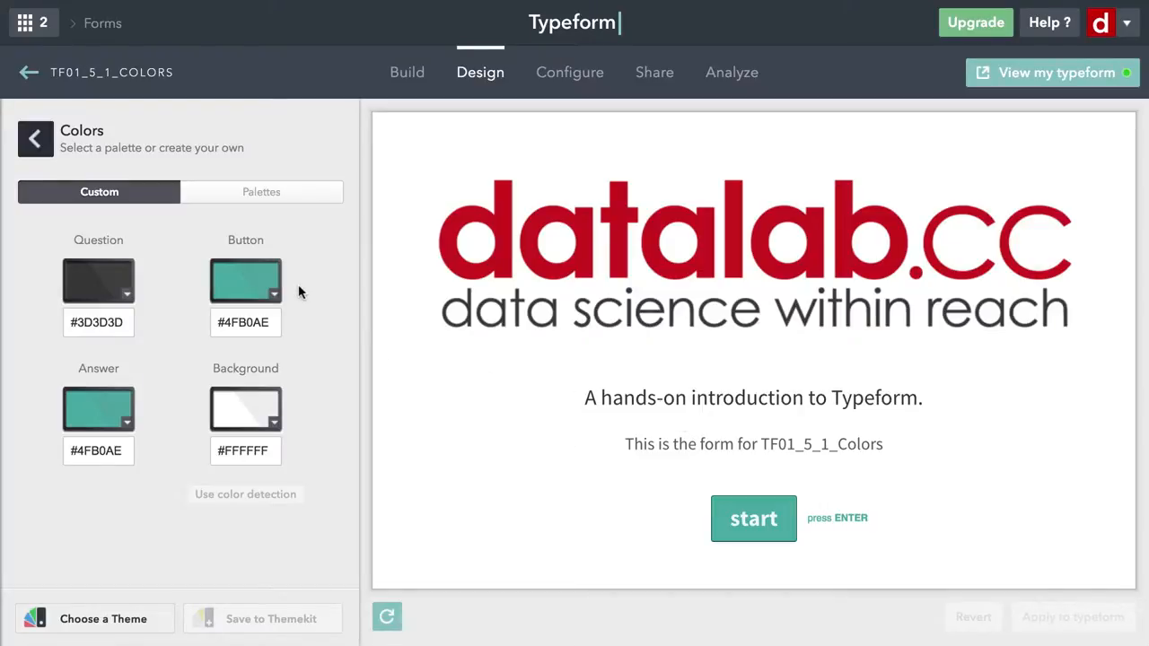
mouse_move(180, 411)
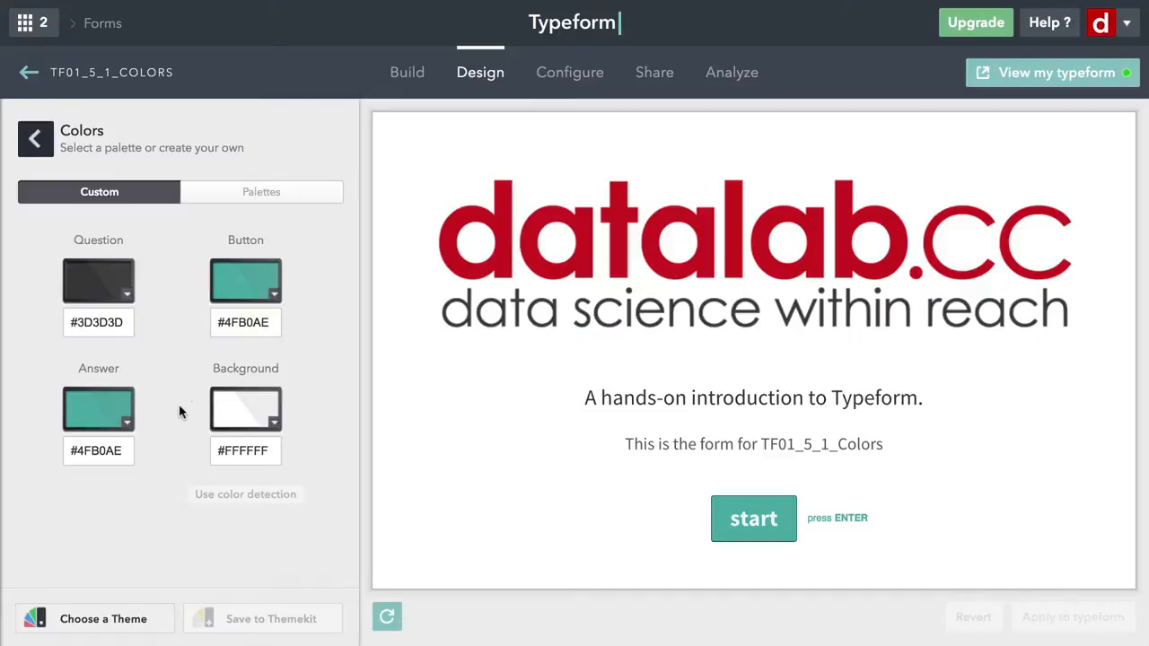
mouse_move(490, 466)
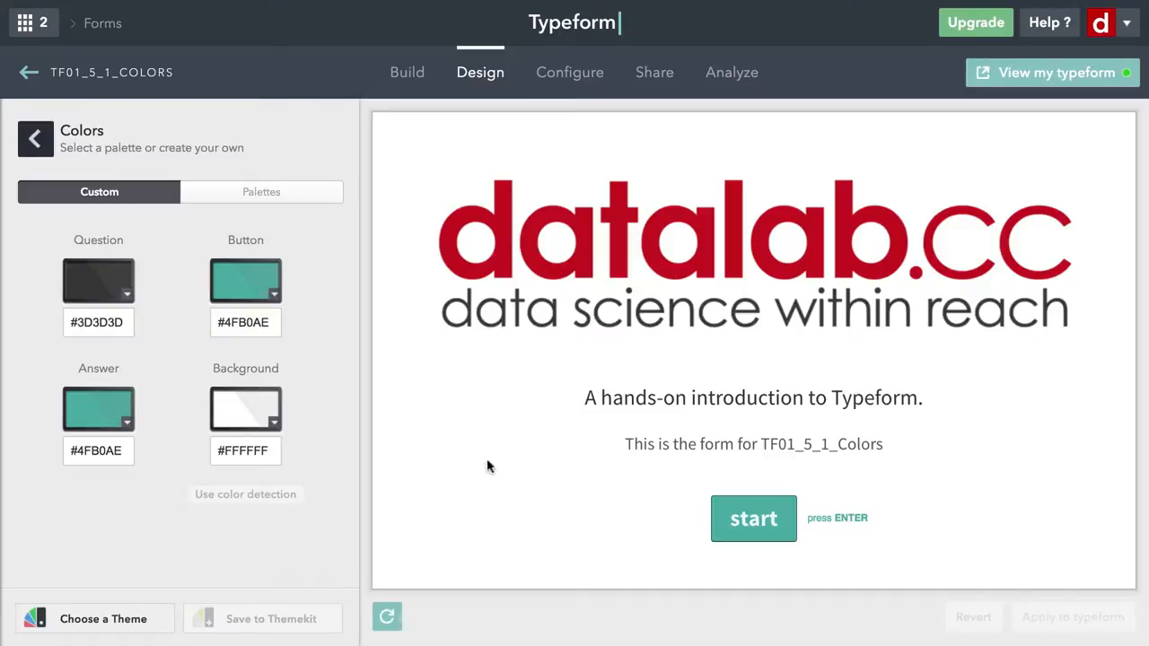
mouse_move(875, 525)
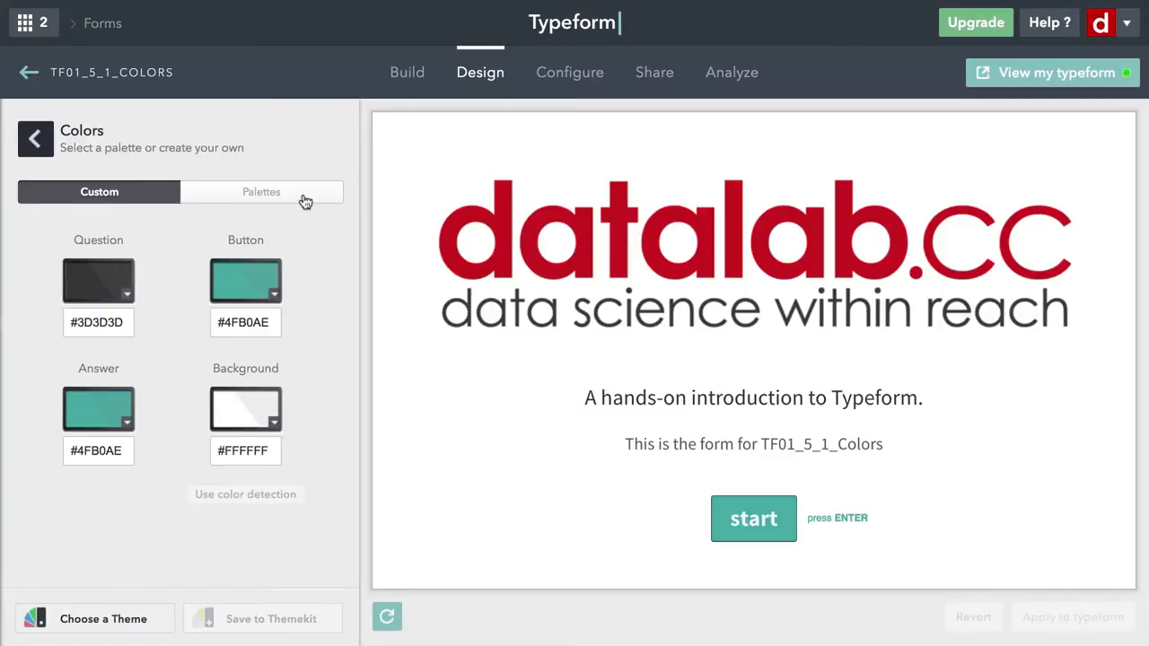
- Preview coral red, light gray, black, mustard, beige, white and olive palettes on the form
left_click(261, 191)
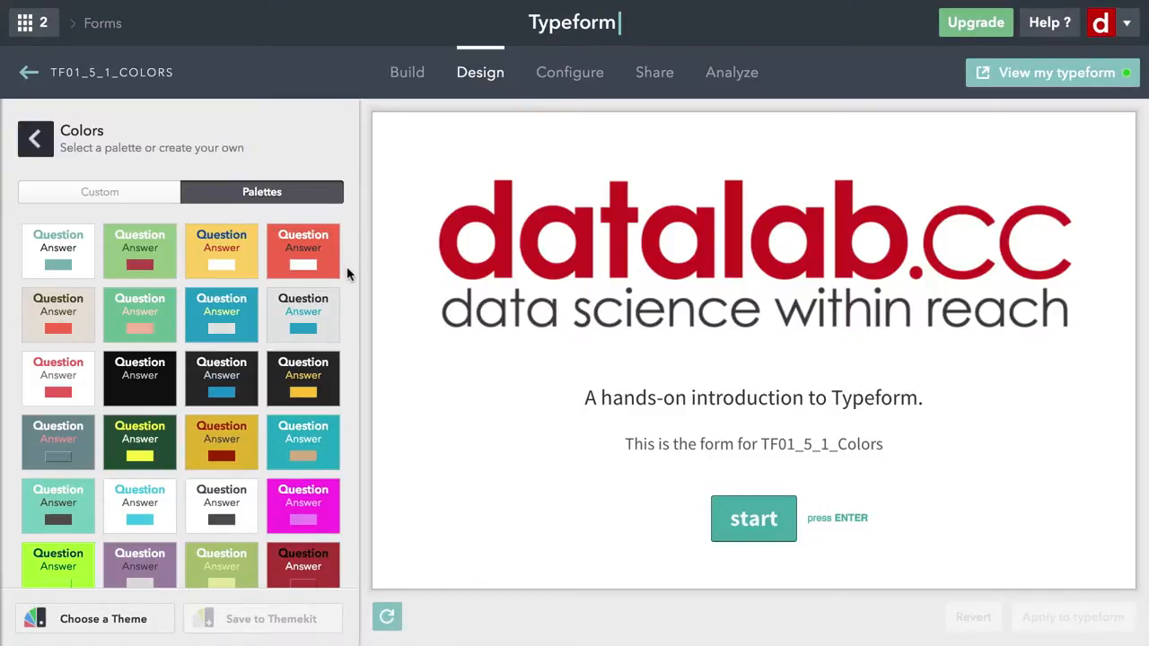
left_click(303, 250)
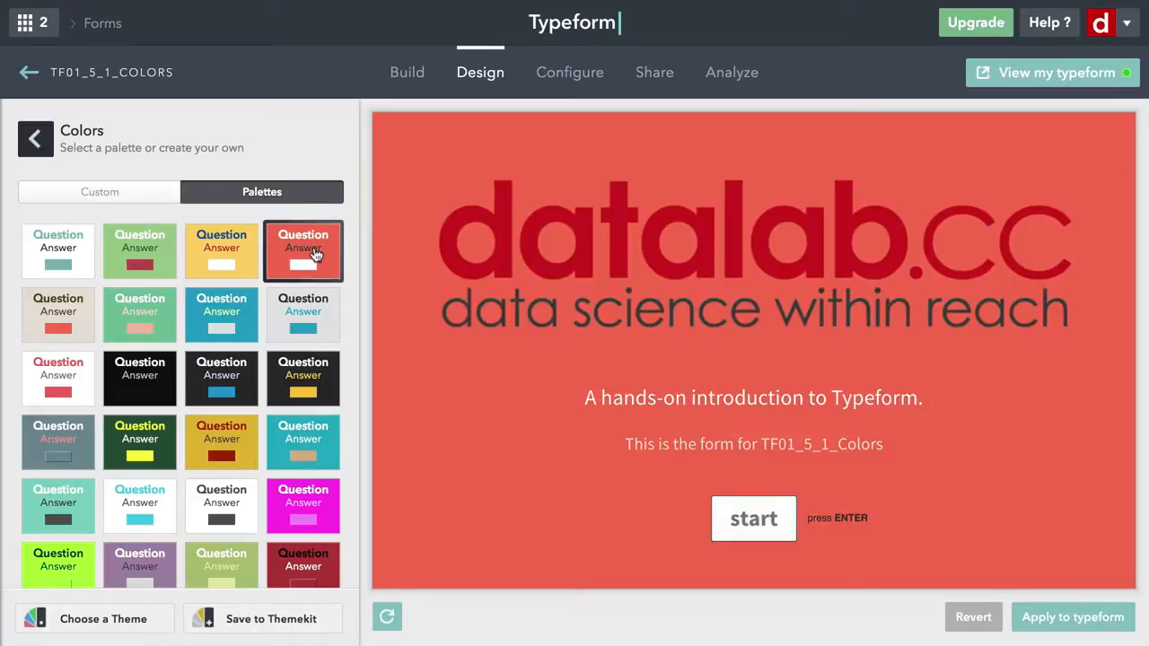
left_click(302, 314)
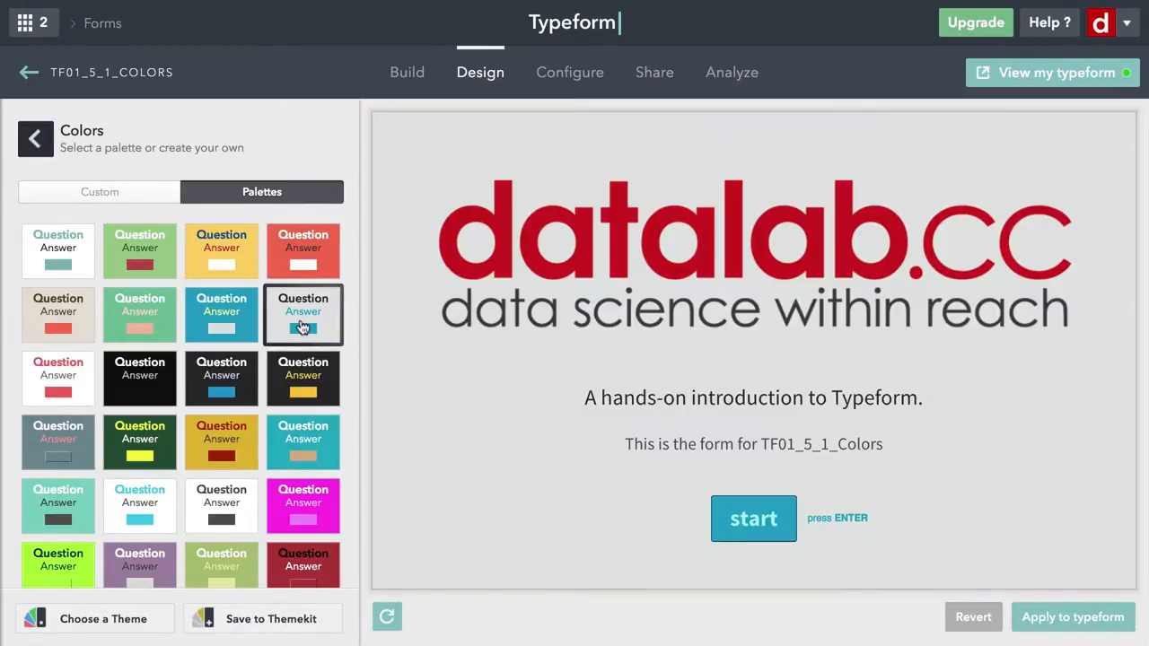
left_click(140, 378)
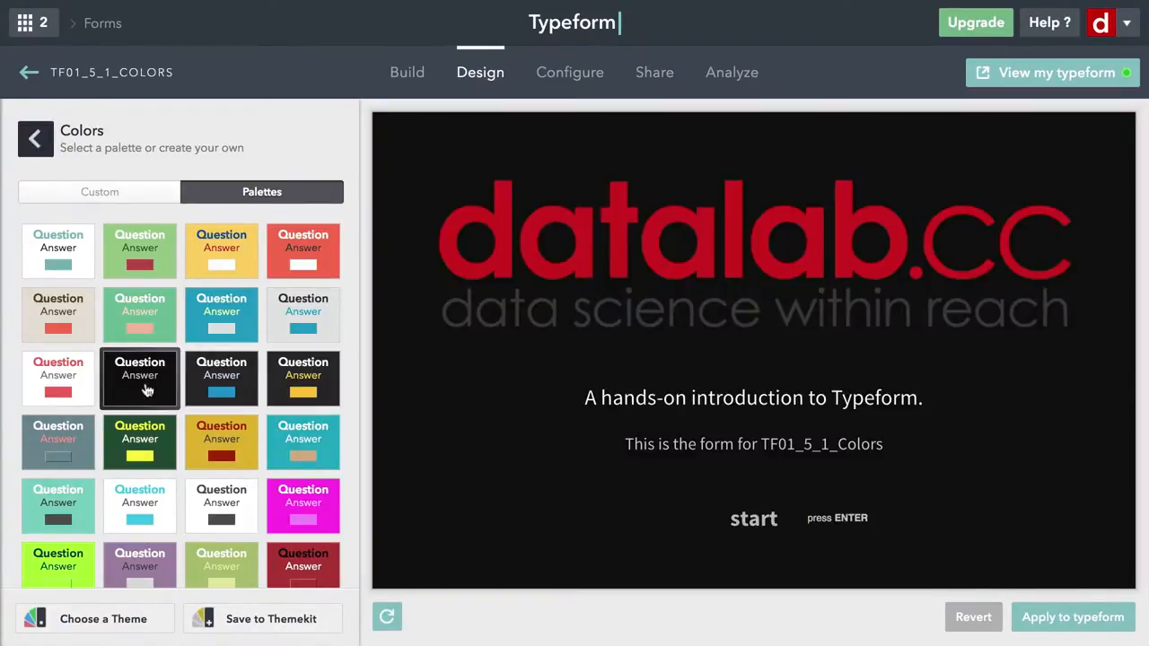
left_click(220, 442)
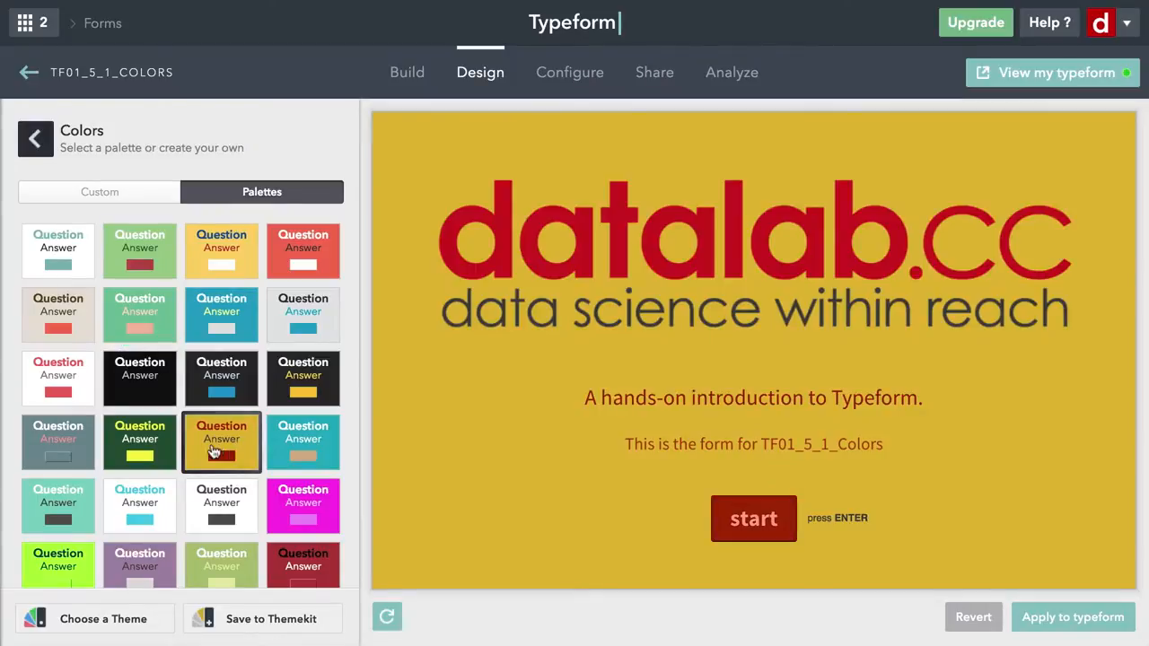
left_click(57, 440)
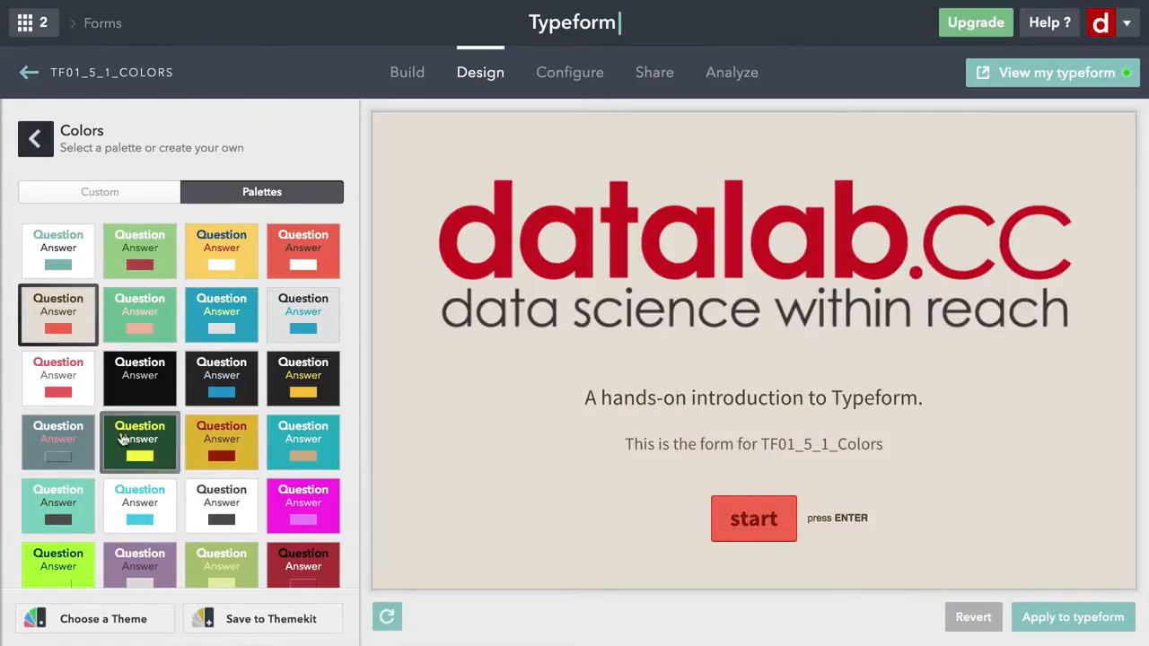
left_click(139, 505)
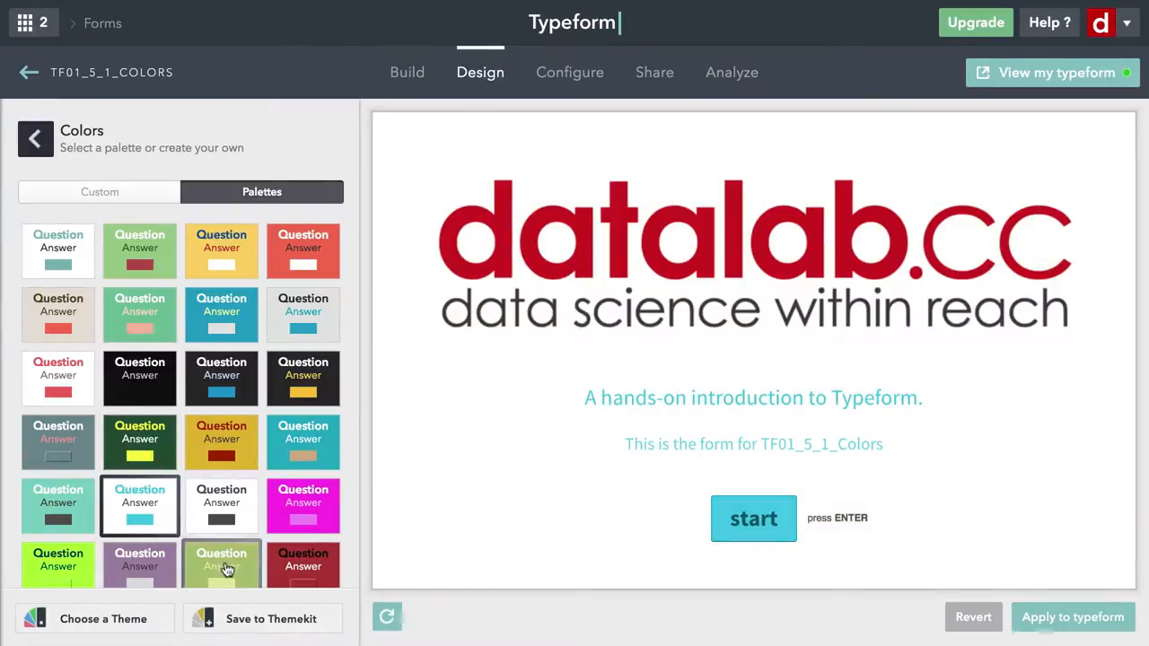
left_click(222, 491)
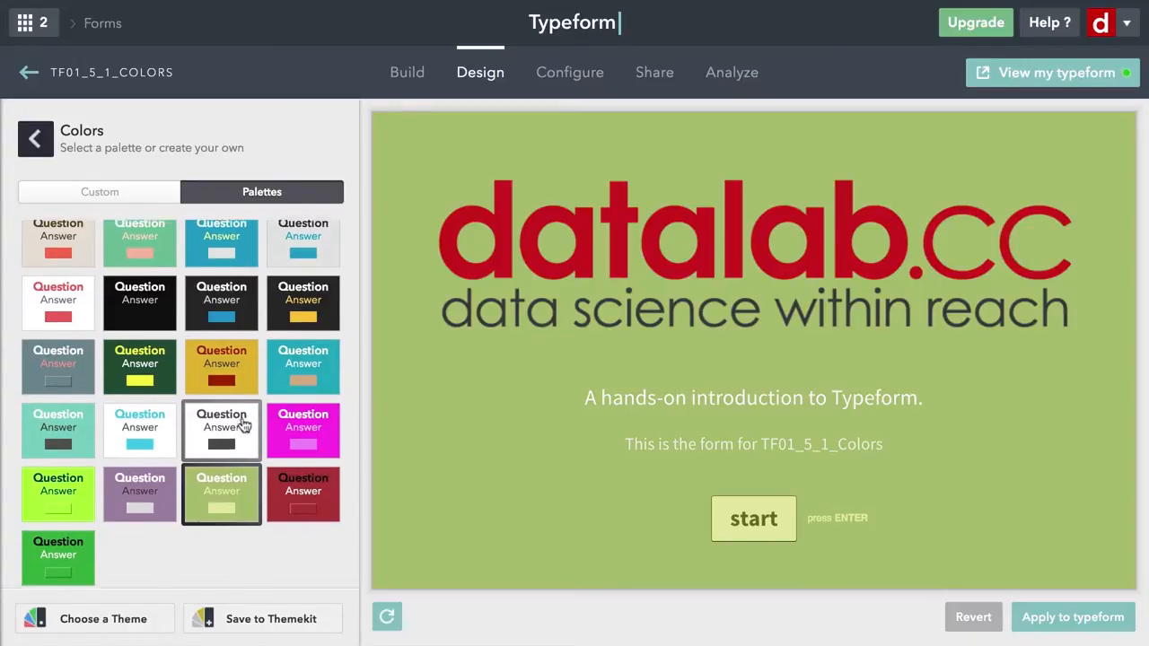
scroll("up", 3)
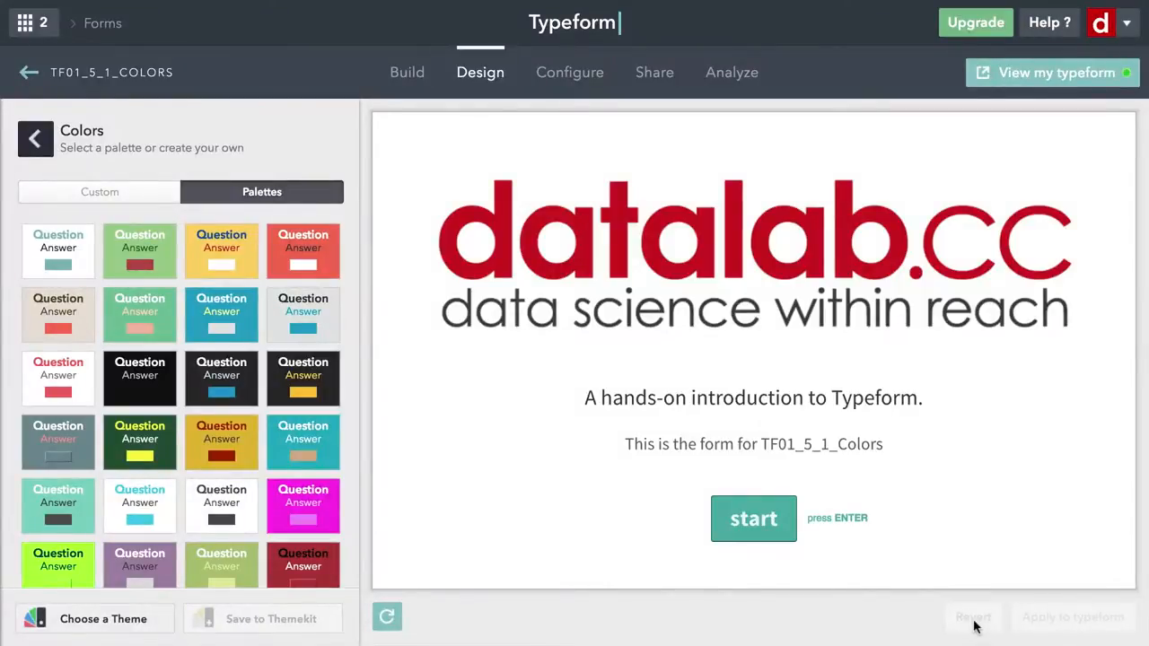
left_click(99, 192)
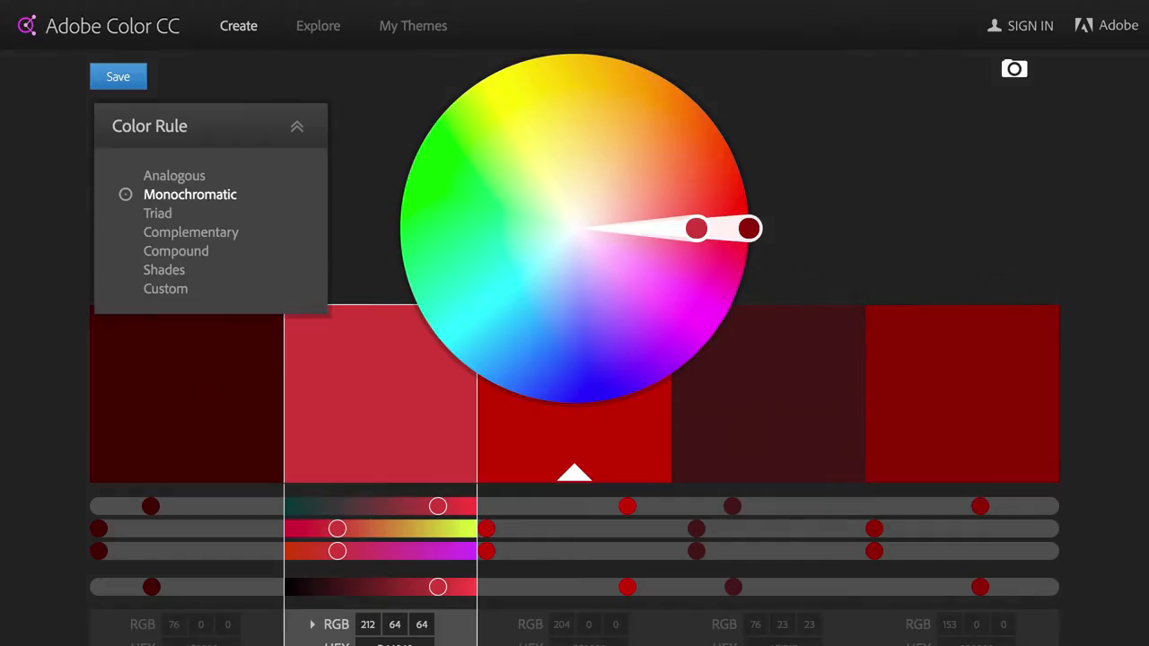
- Hide the colour rule list and scroll to the red swatches' hex codes
left_click(296, 125)
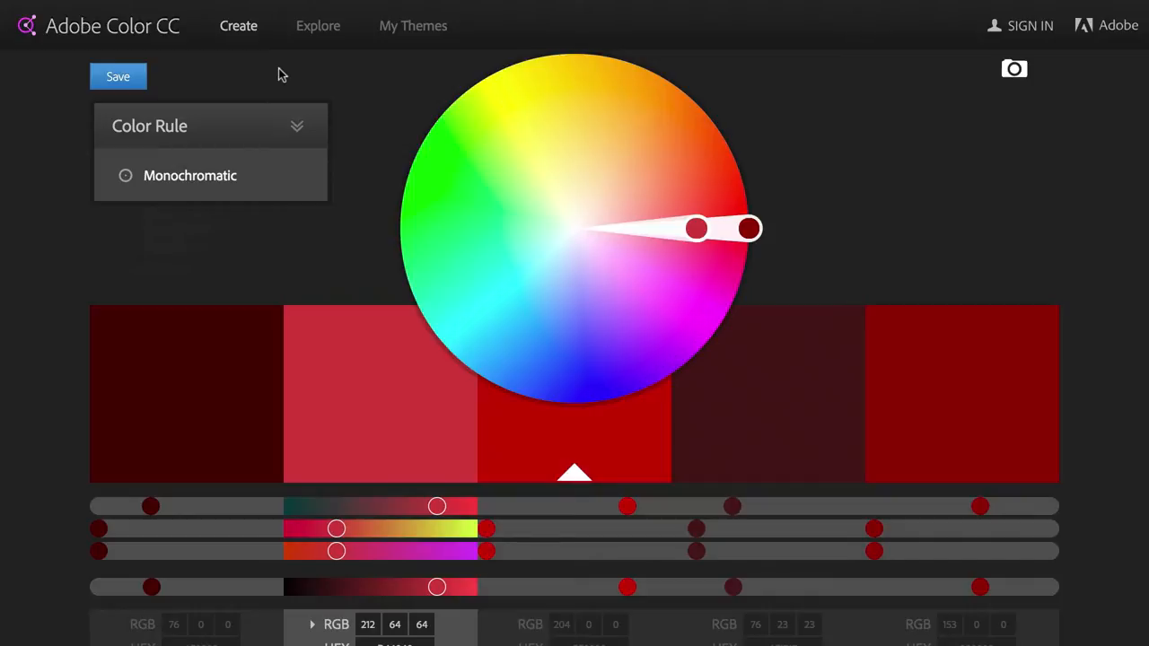
mouse_move(992, 70)
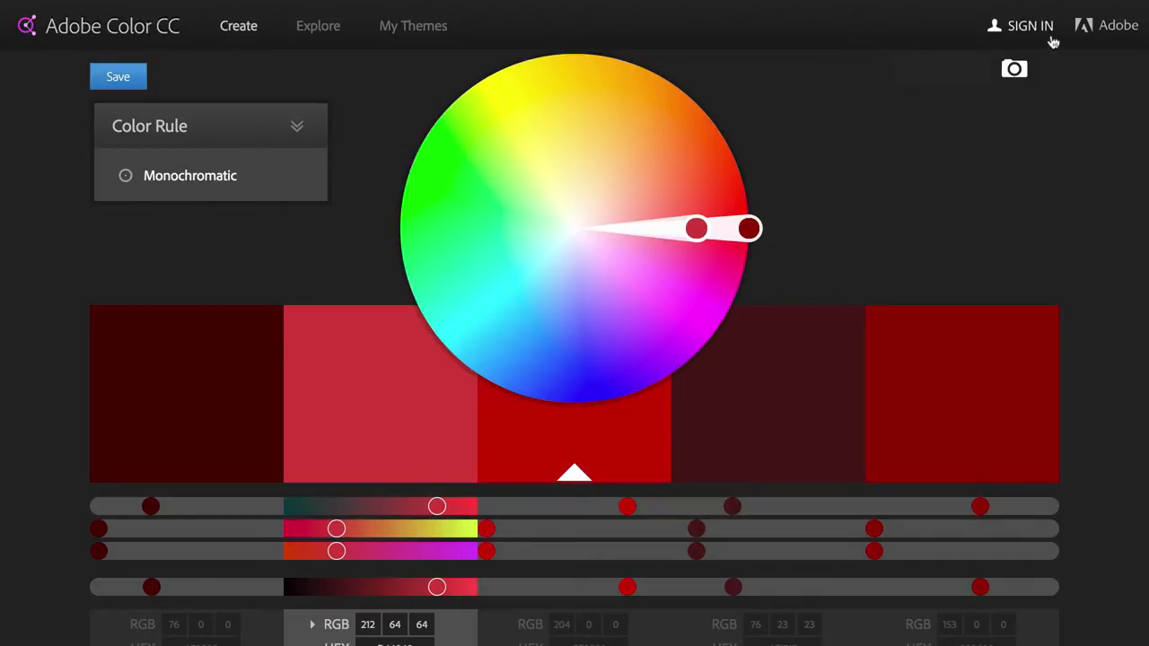
mouse_move(1008, 199)
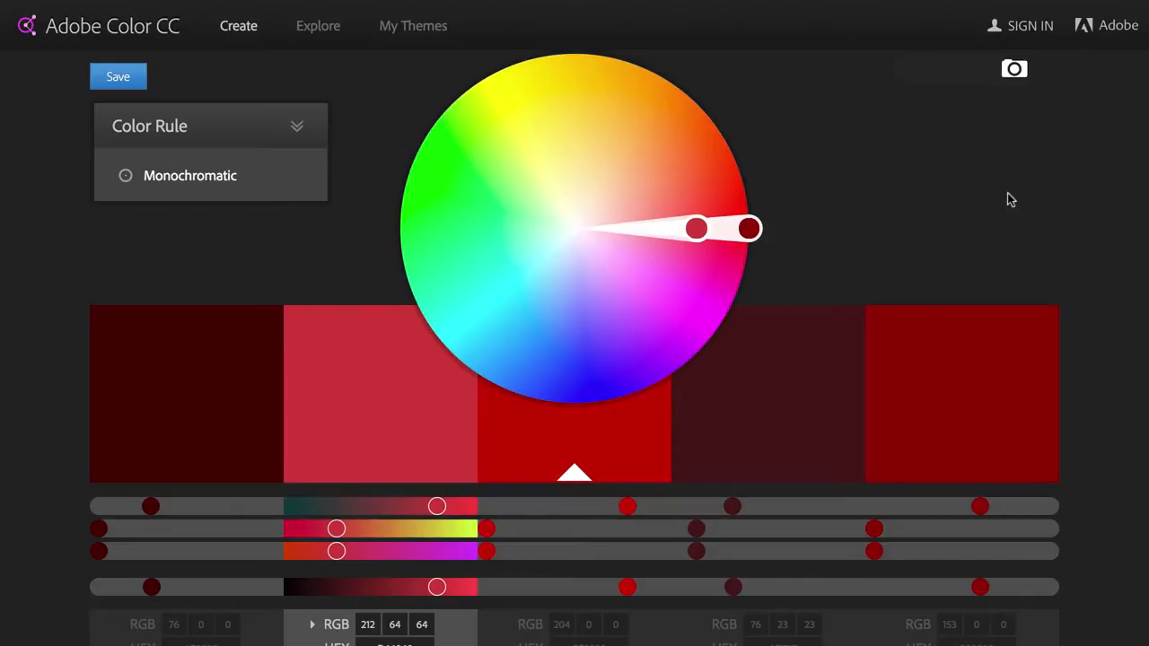
mouse_move(767, 99)
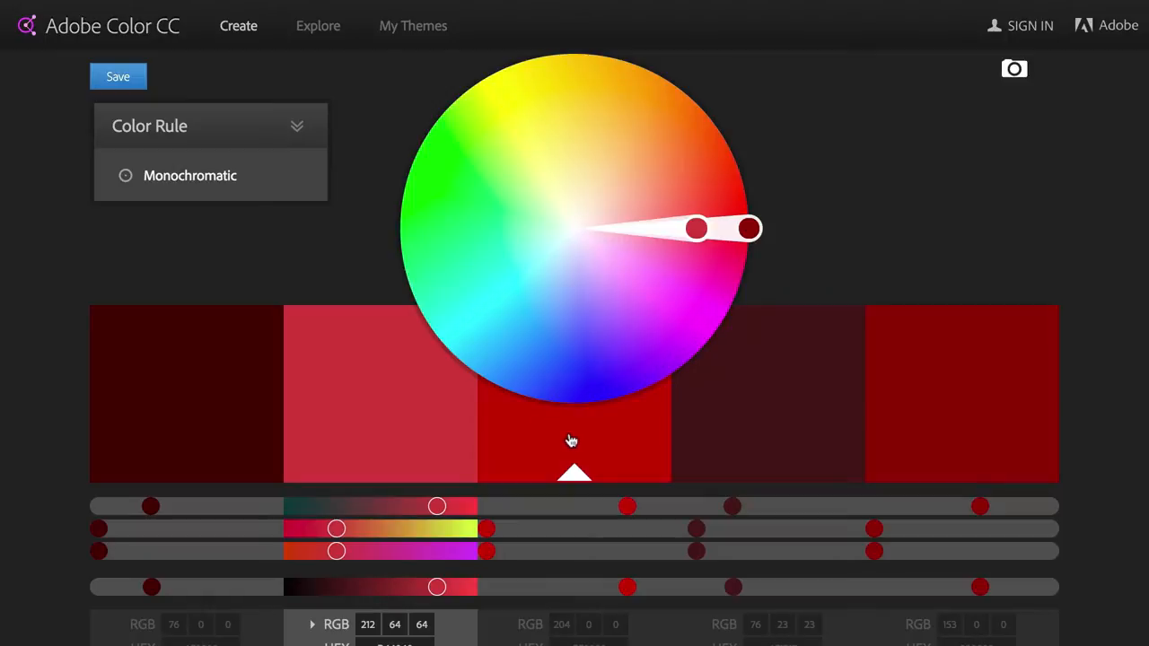
scroll("down", 3)
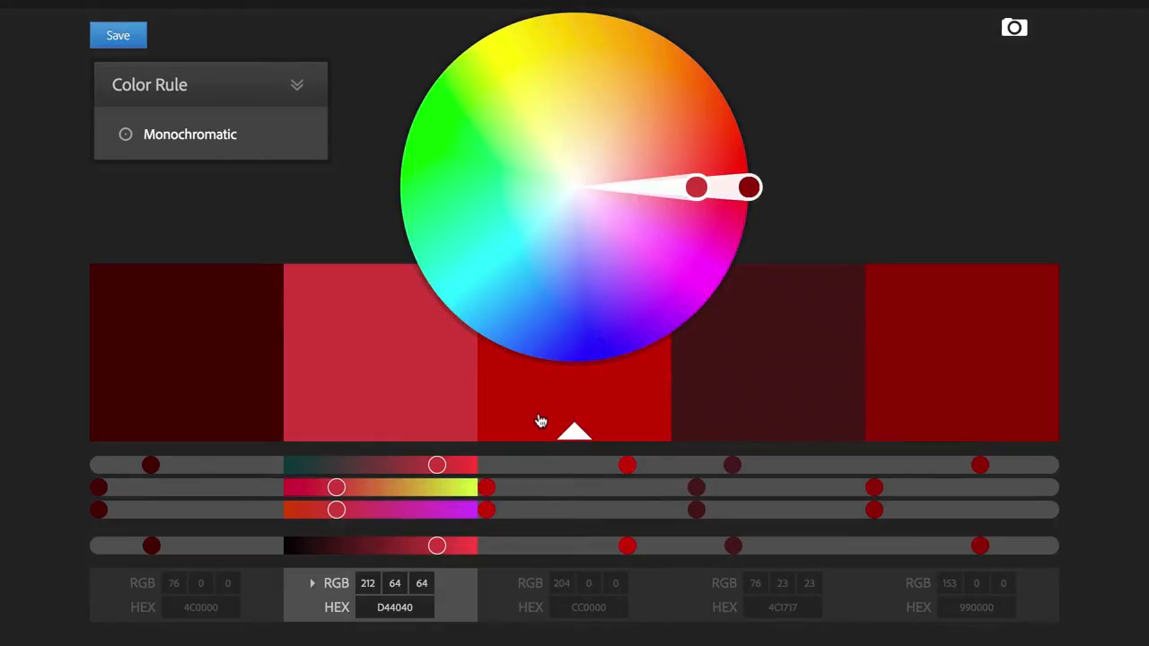
mouse_move(599, 413)
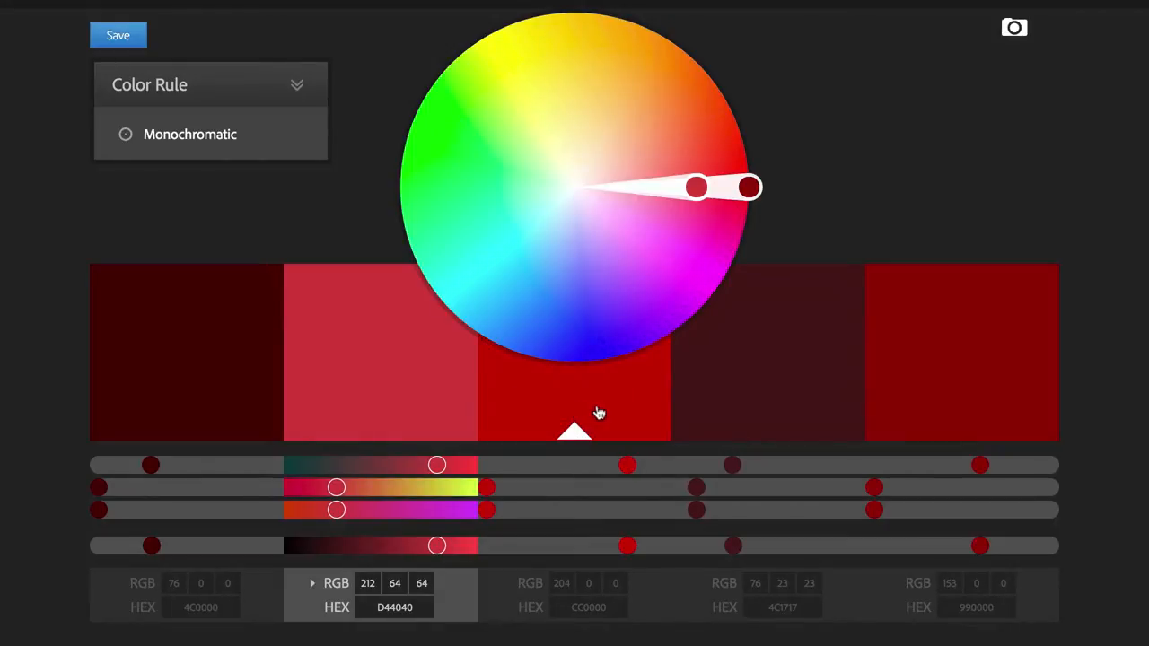
mouse_move(597, 474)
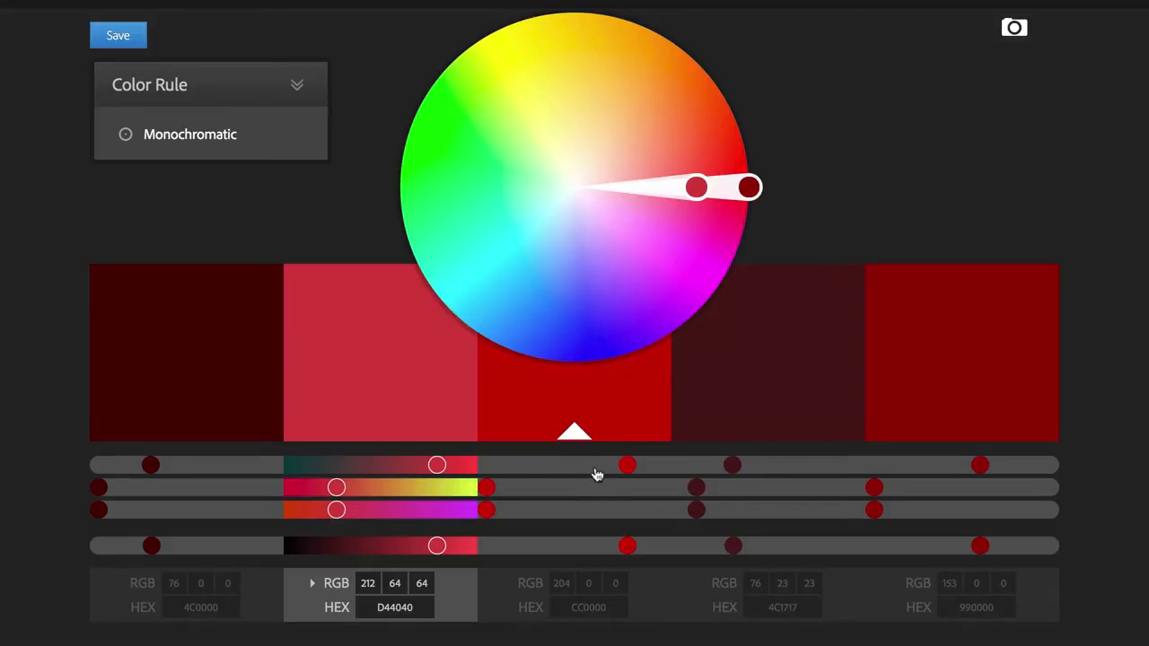
mouse_move(599, 480)
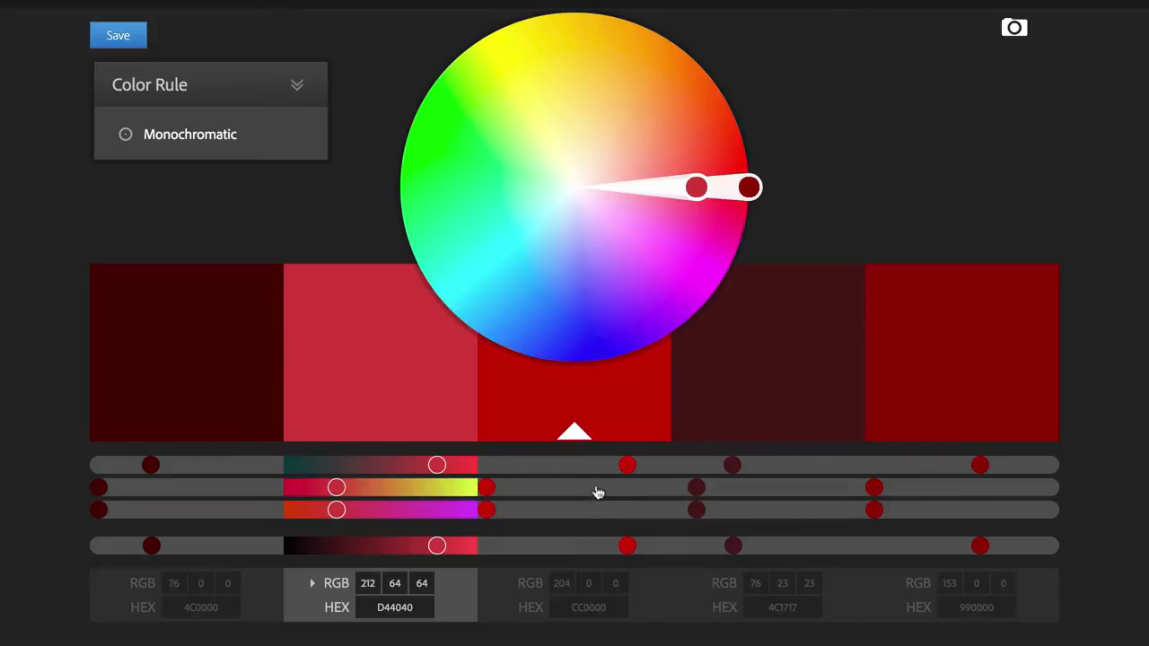
mouse_move(600, 520)
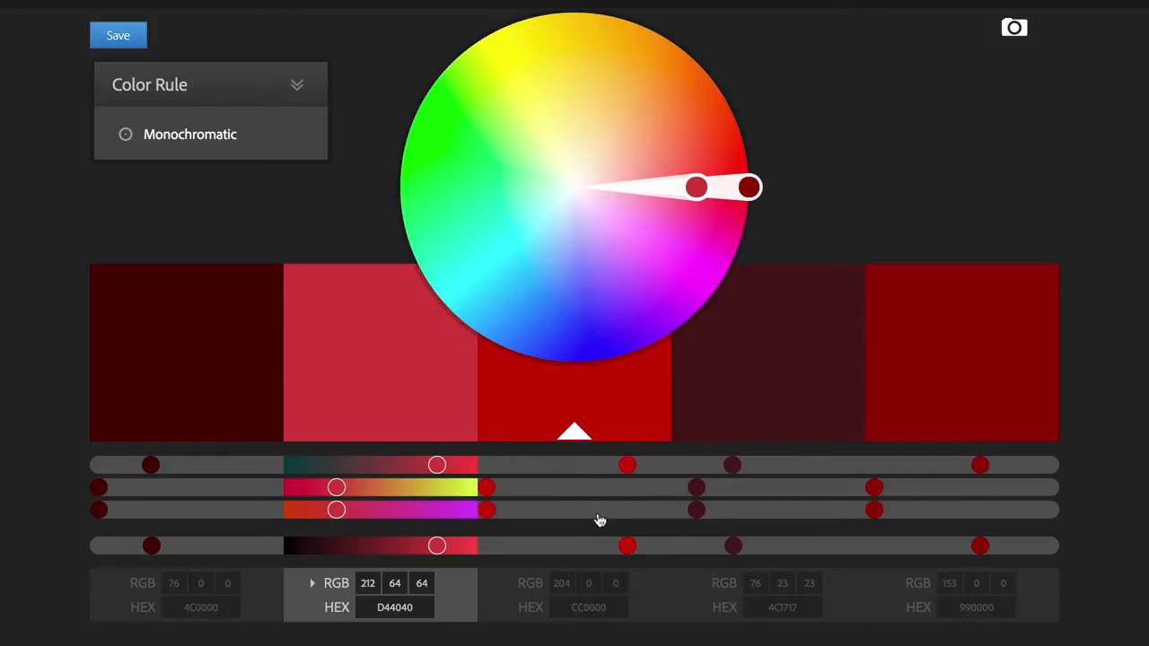
mouse_move(612, 556)
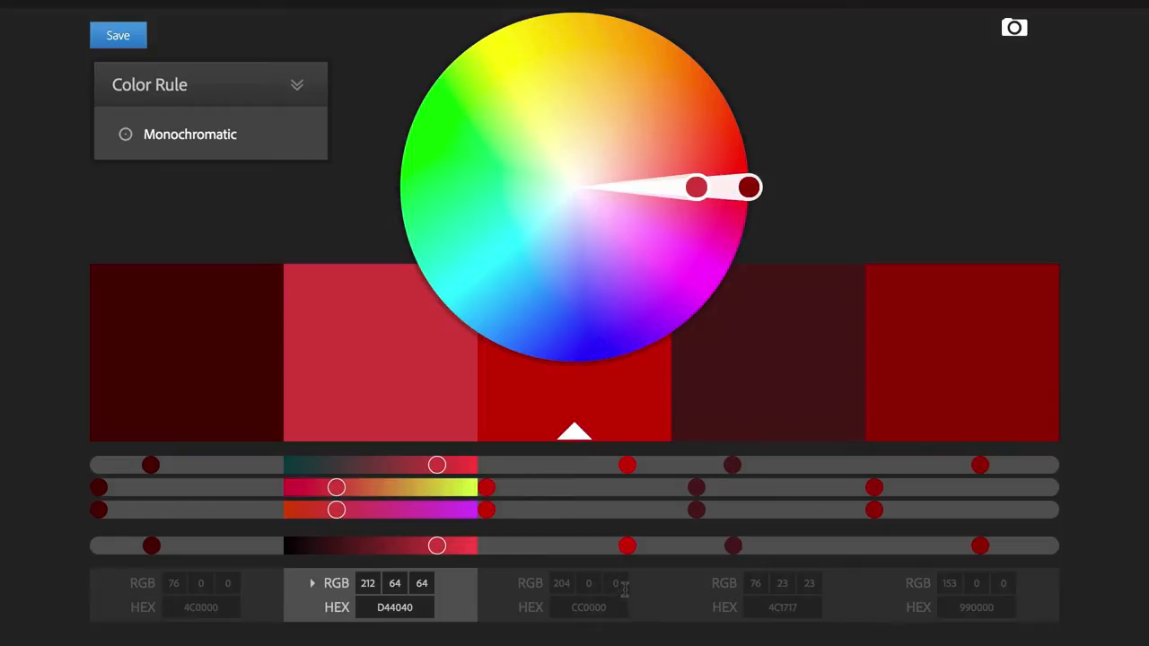
mouse_move(613, 607)
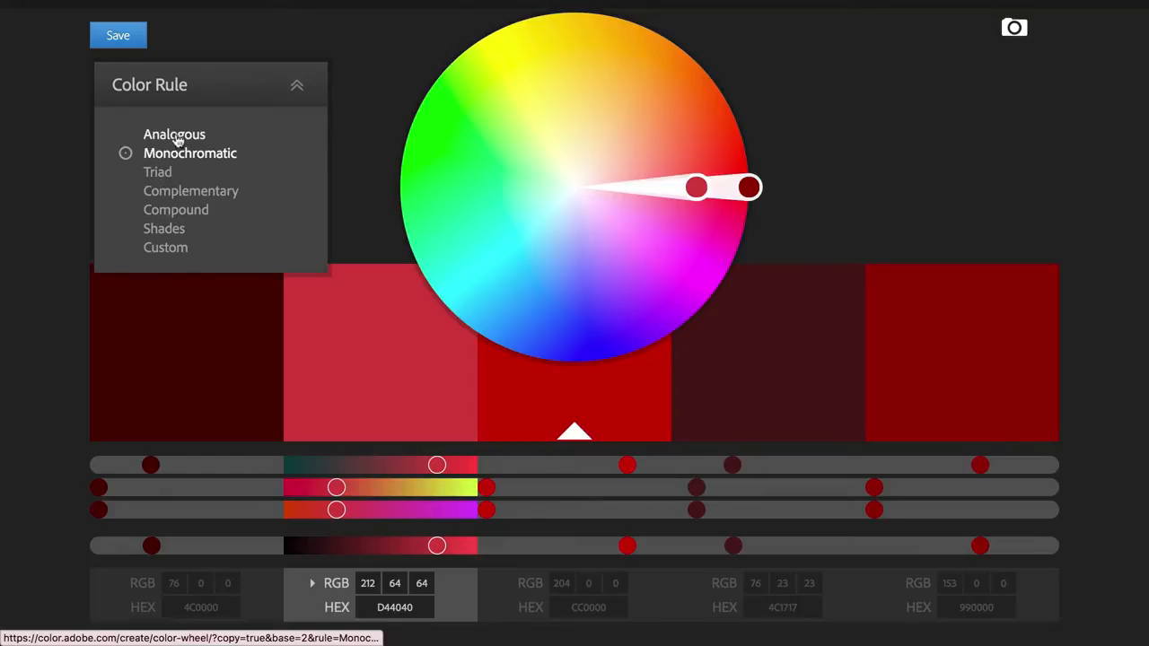
- Try Analogous, Triad, Complementary, Compound and Shades rules on the CC0000 palette
left_click(174, 134)
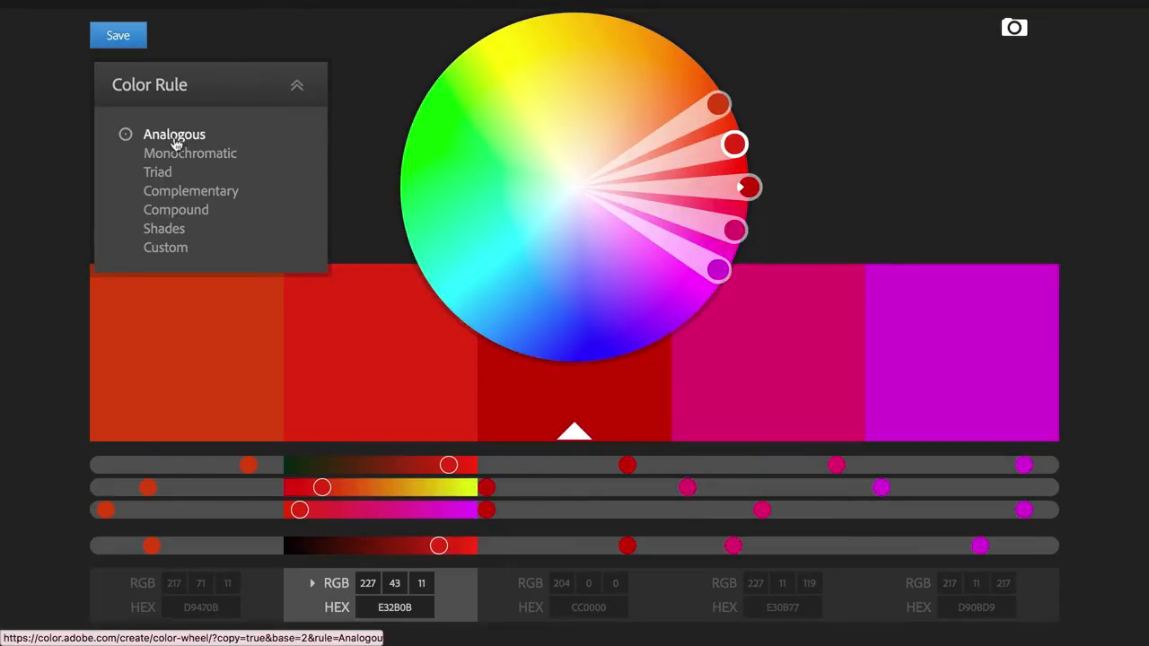
left_click(157, 171)
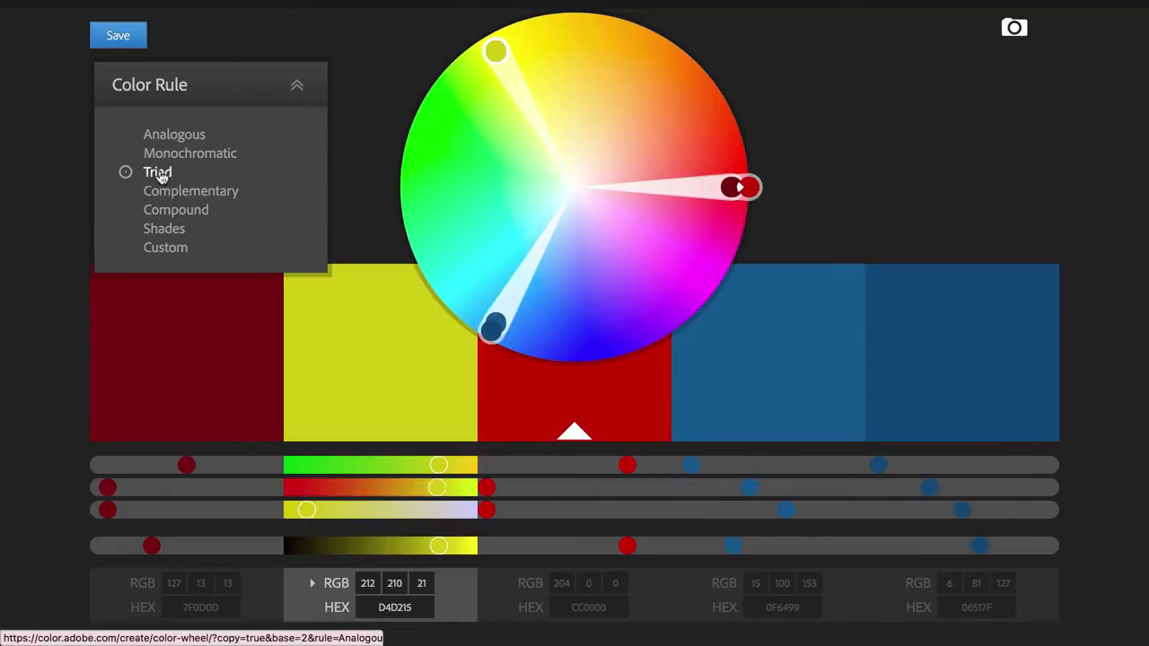
left_click(191, 190)
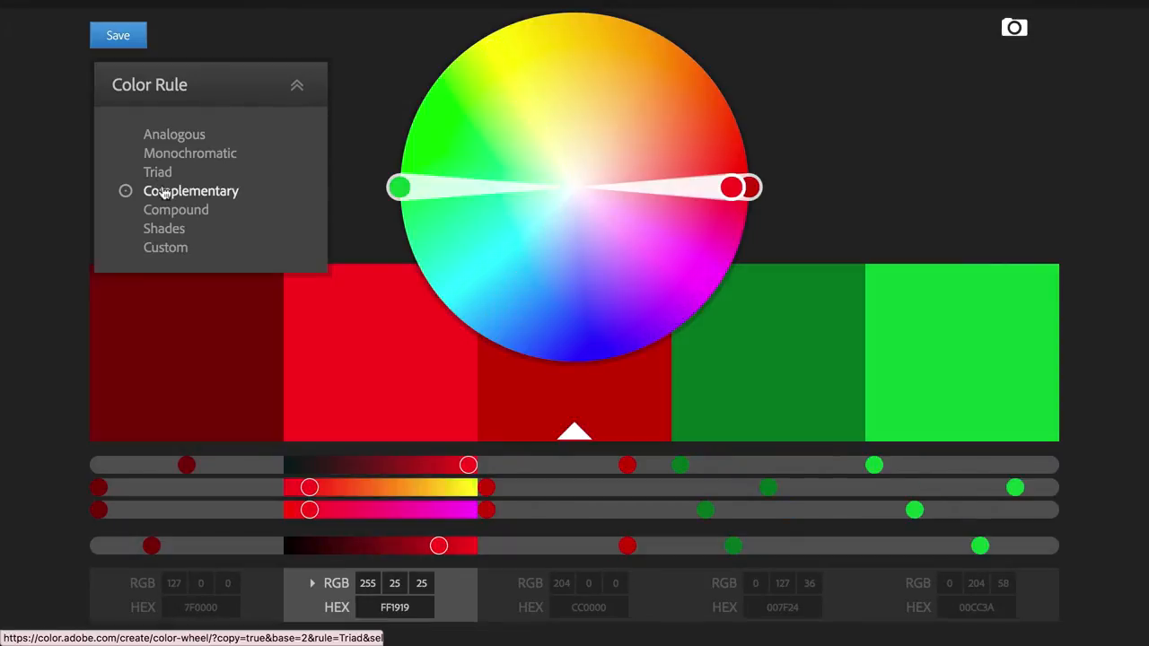
left_click(176, 209)
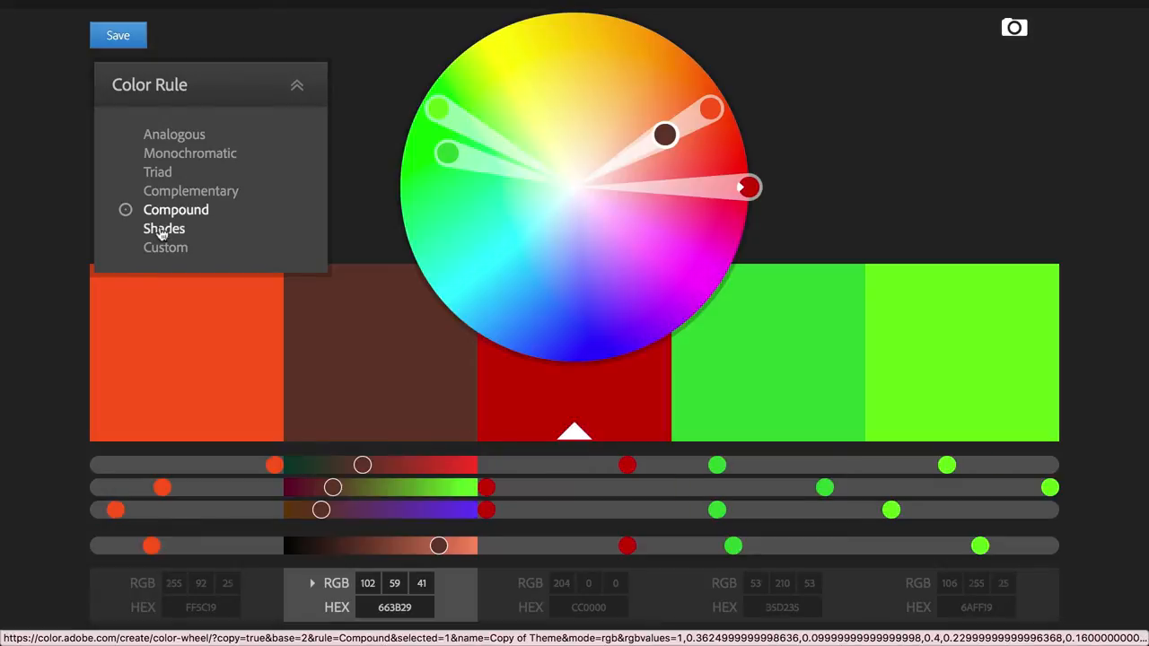
left_click(164, 228)
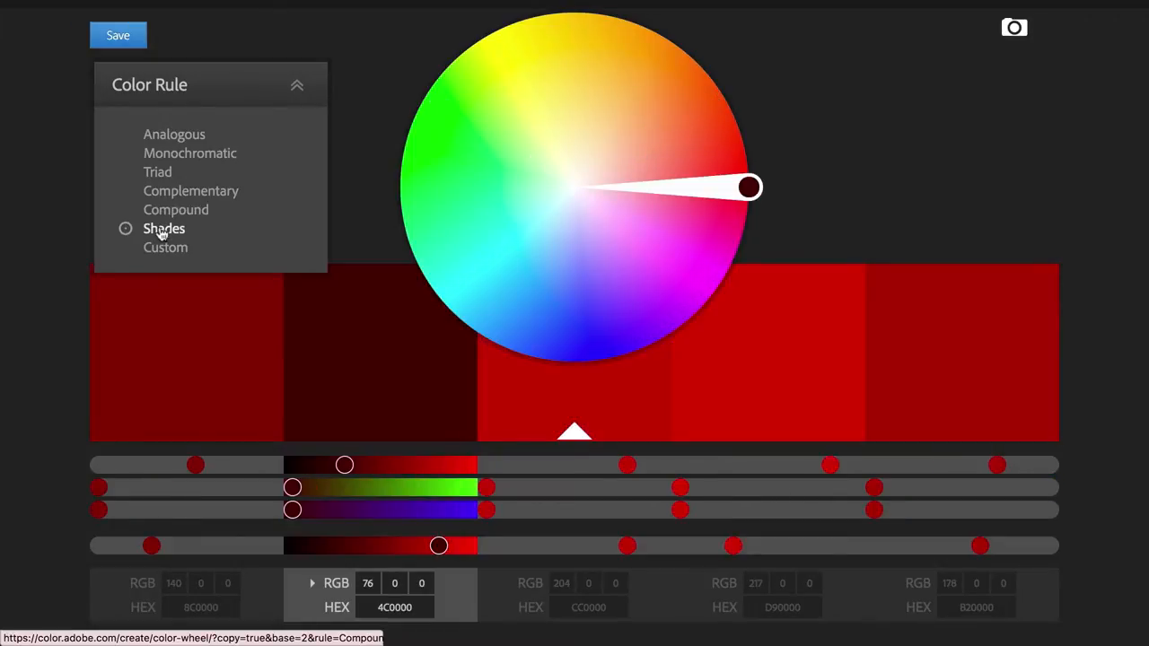
left_click(174, 133)
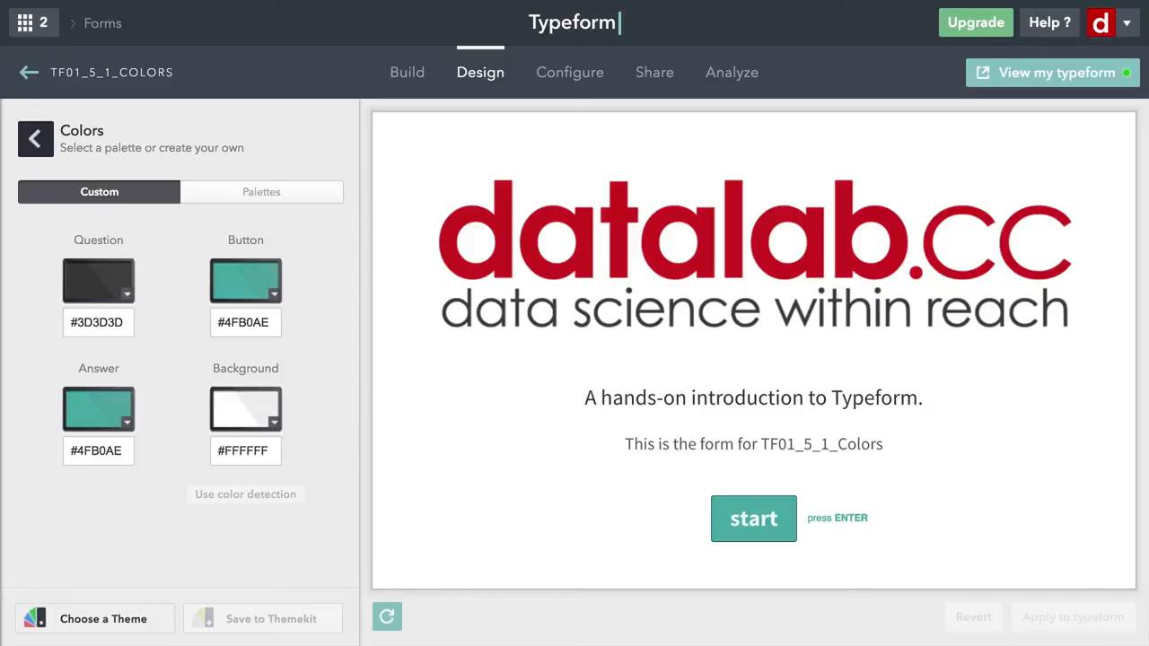
mouse_move(197, 258)
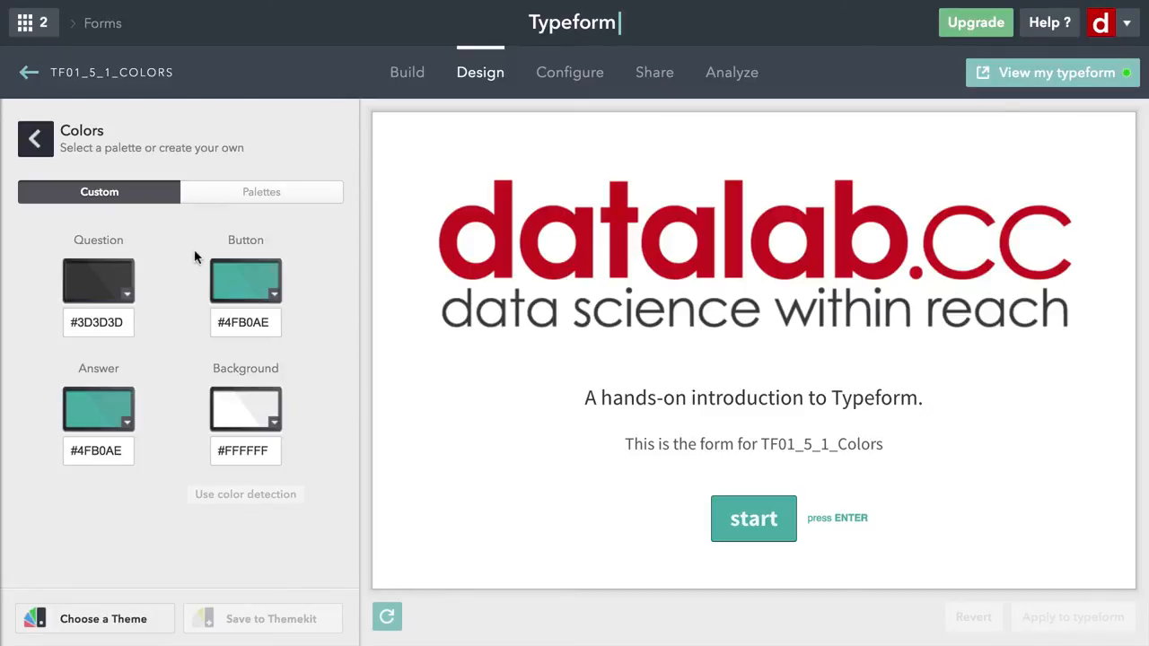
mouse_move(602, 426)
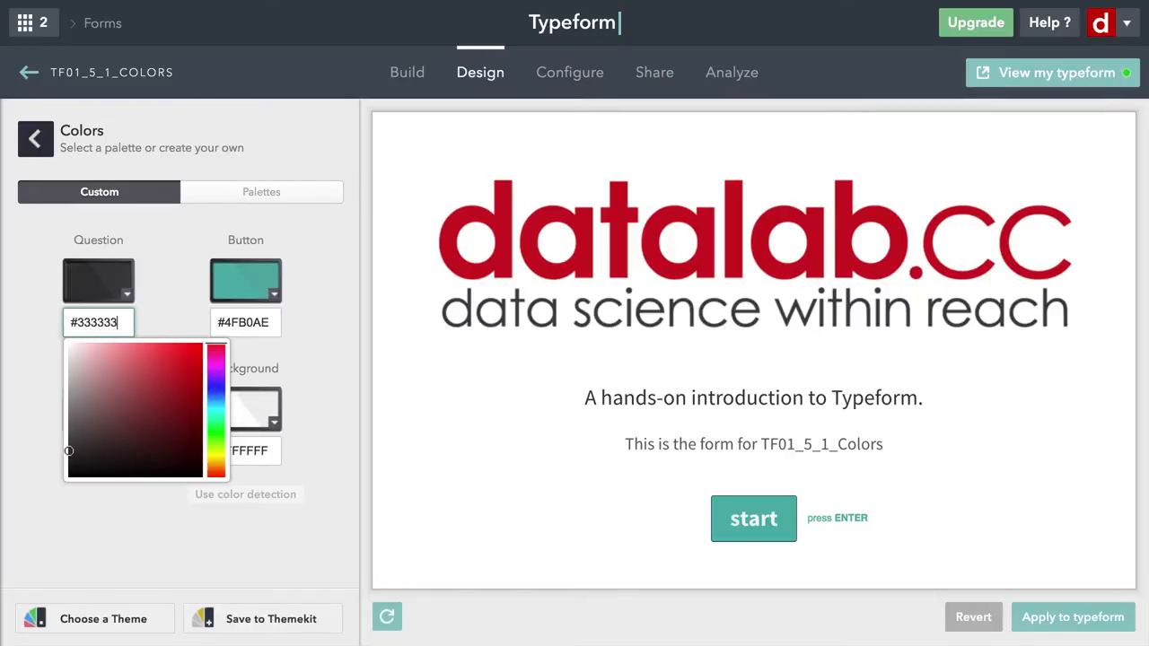
- Confirm #333333 question text, then change the question colour to olive #656801
left_click(161, 318)
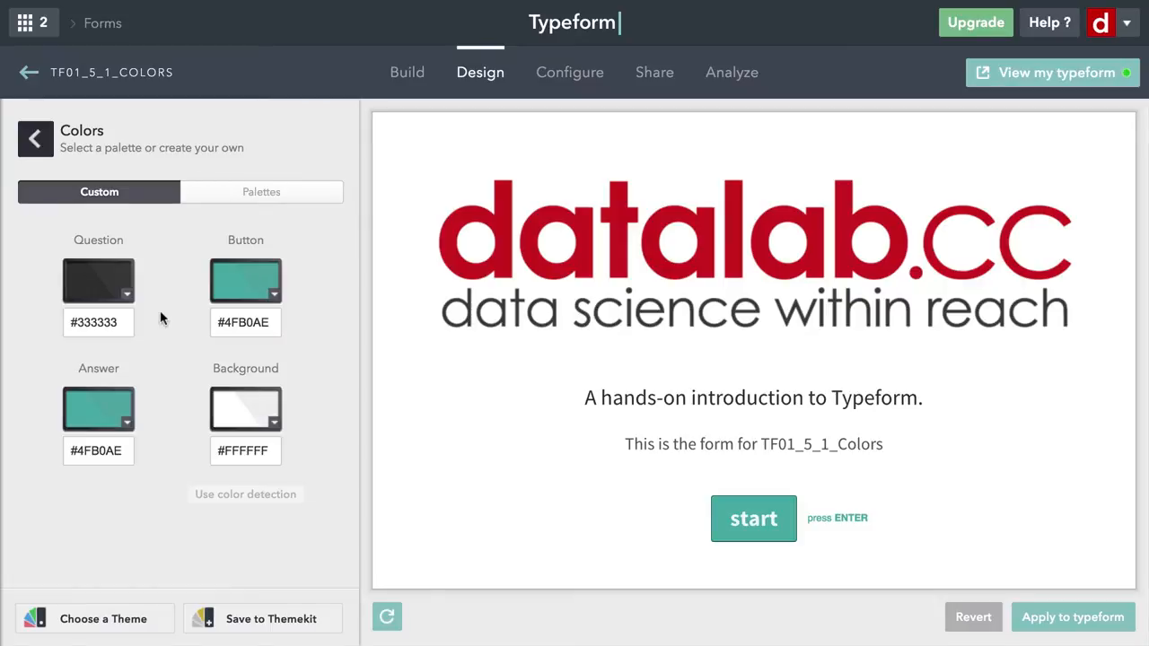
left_click(98, 322)
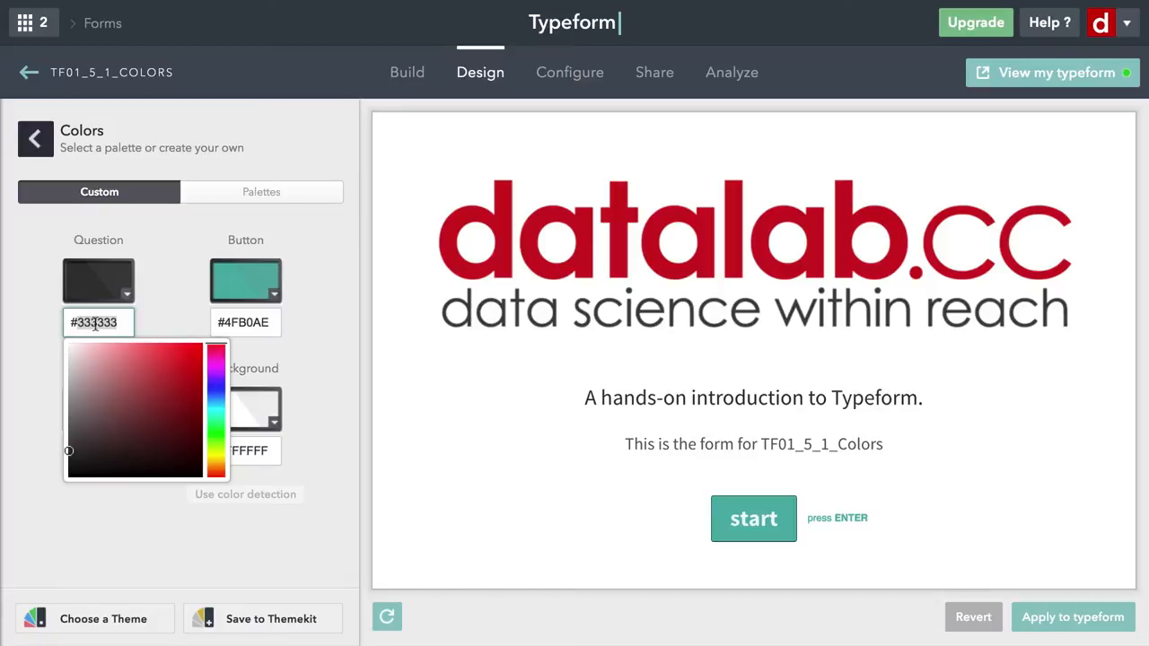
type("656801")
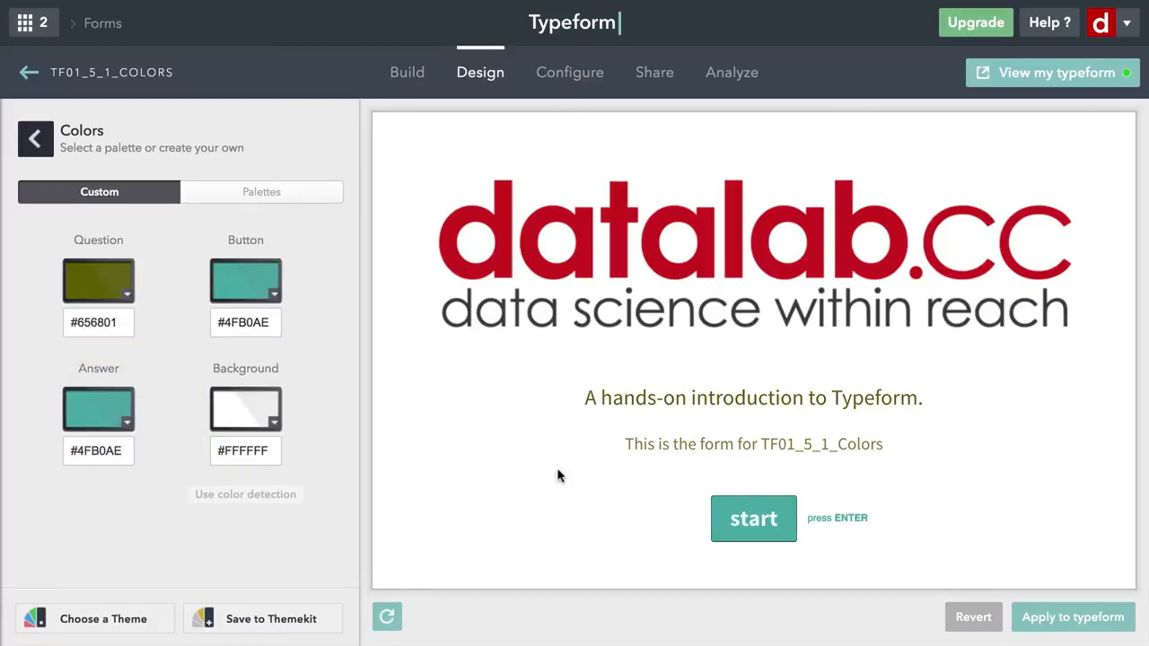
mouse_move(131, 350)
type("#CC0000")
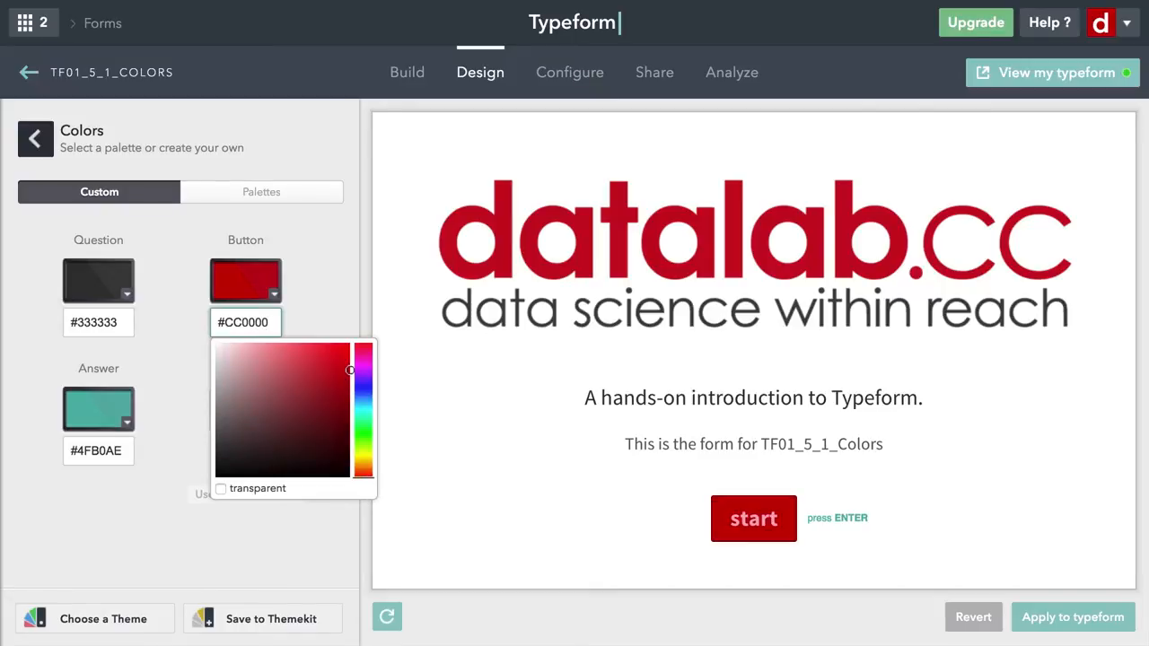
mouse_move(148, 436)
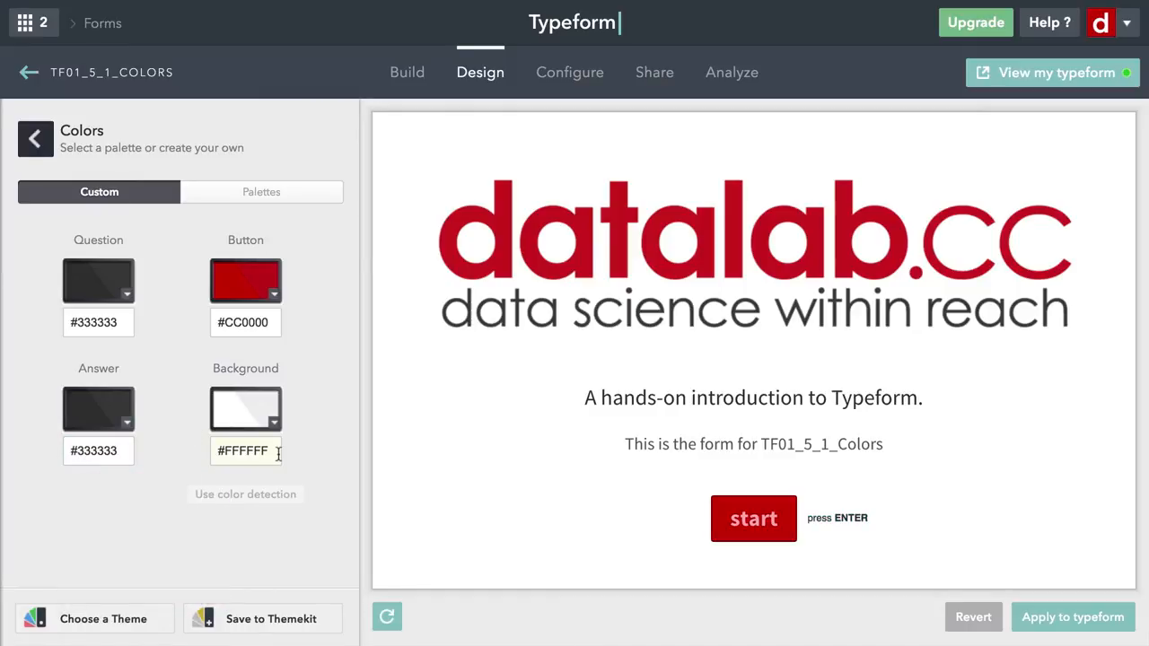
mouse_move(245, 418)
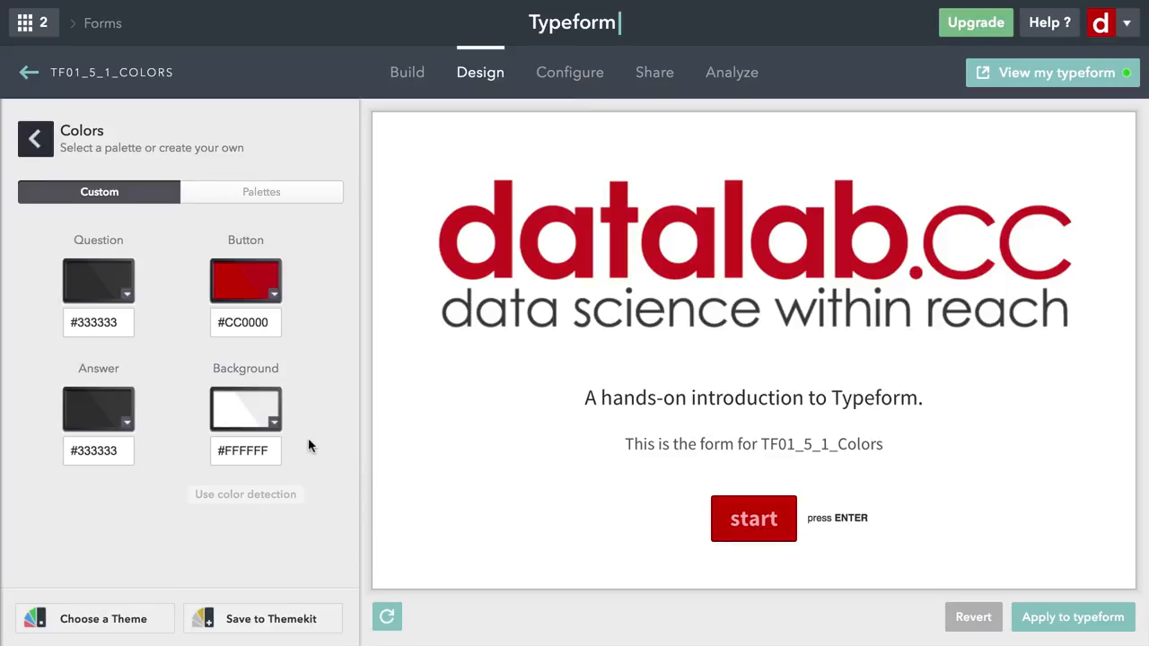
mouse_move(388, 440)
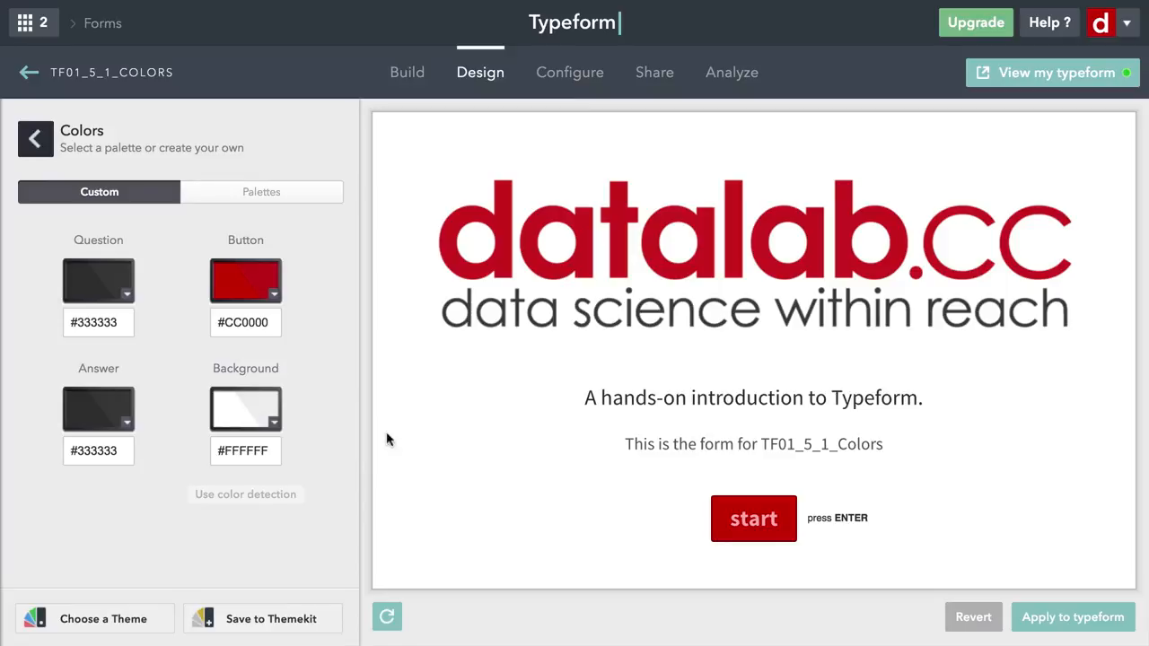
mouse_move(1077, 534)
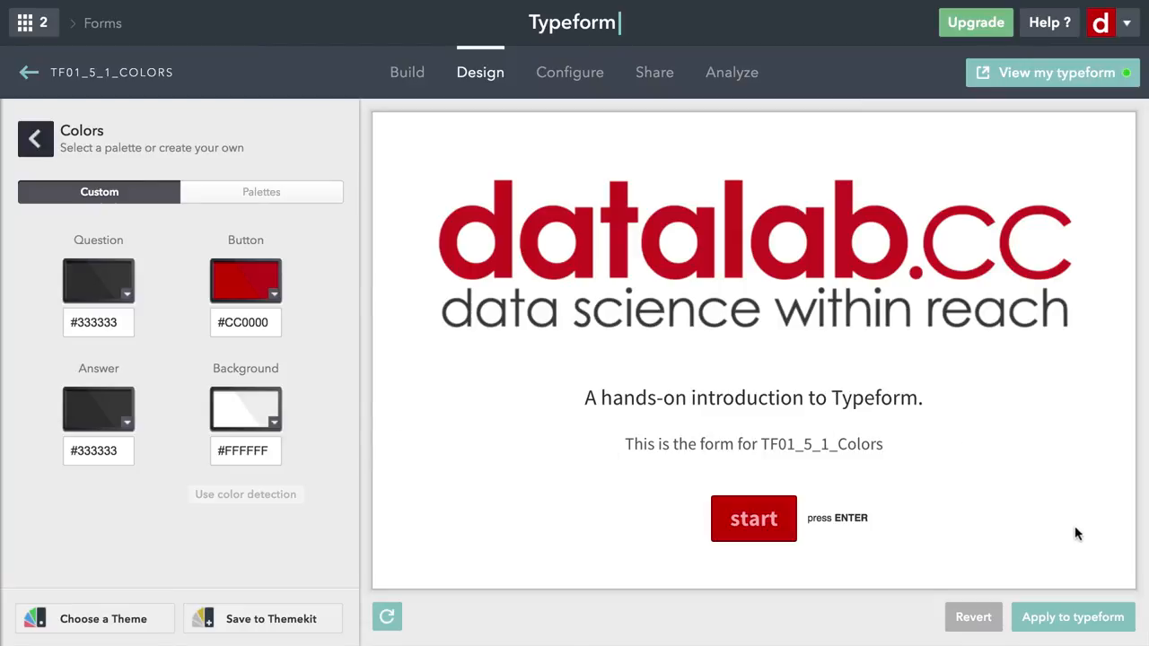
mouse_move(1073, 616)
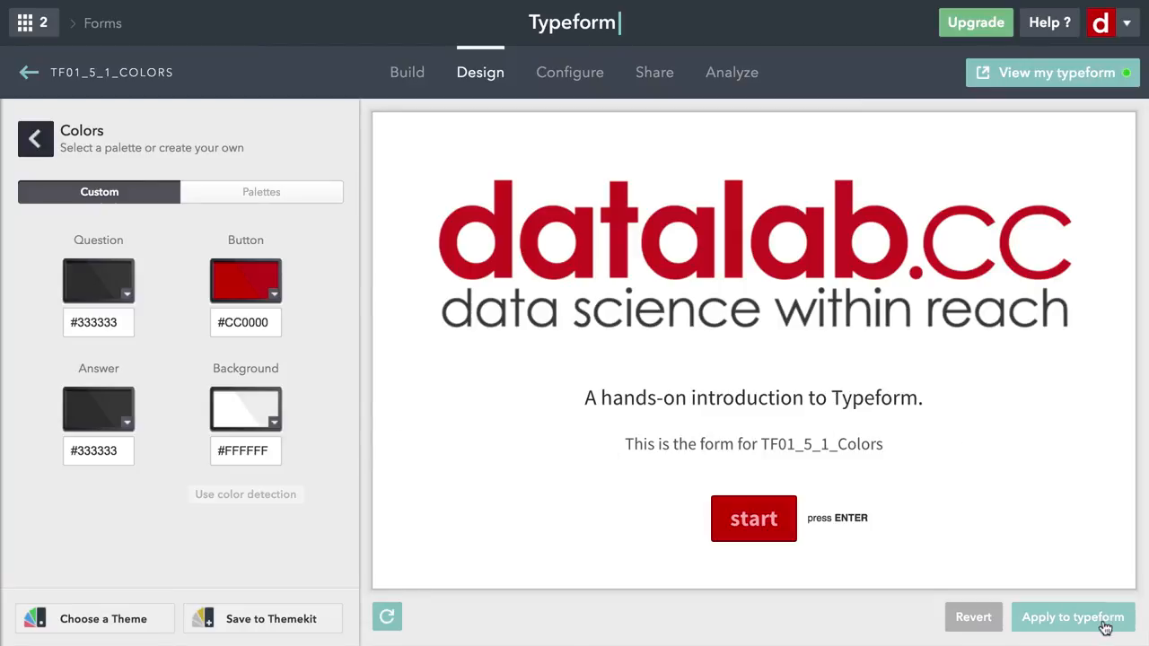
- Apply the dark gray and red colour scheme to the TF01_5_1_Colors typeform
left_click(1072, 616)
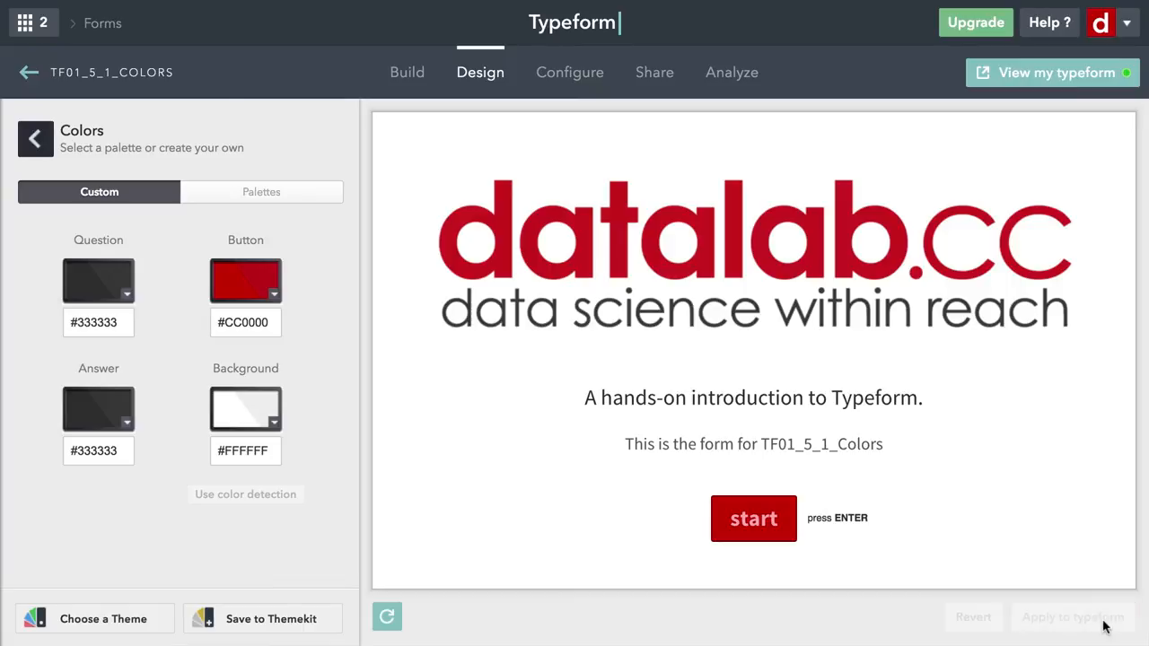
left_click(1072, 617)
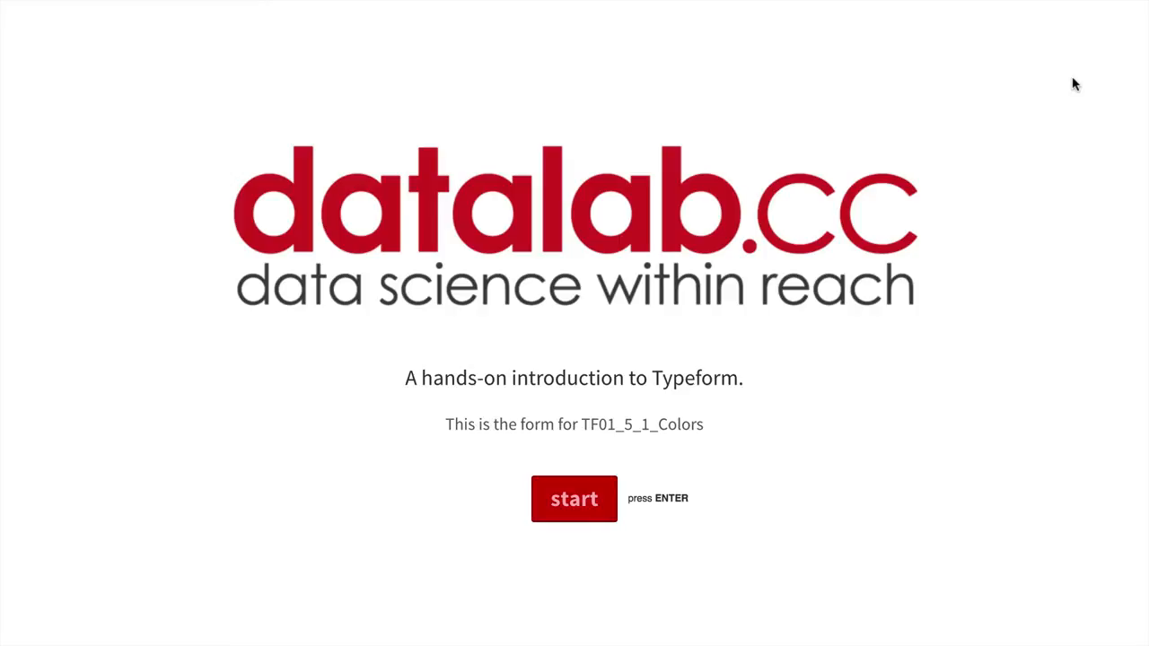
- Start the live form and answer the first-name question with 'Bart'
left_click(574, 499)
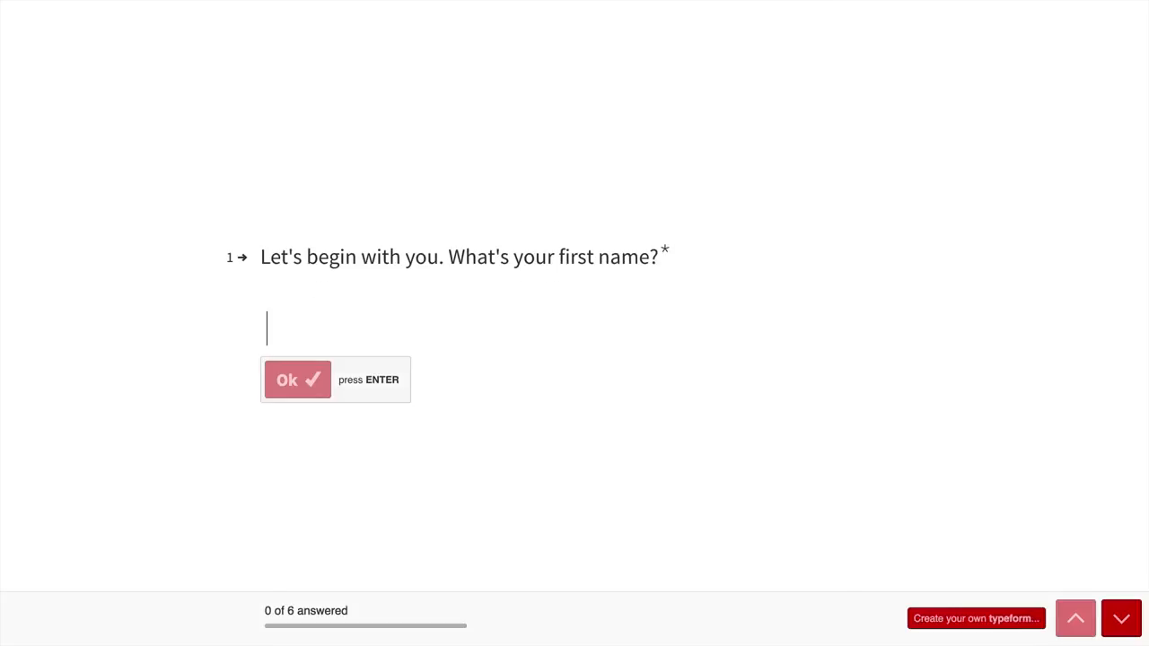
type("Bart")
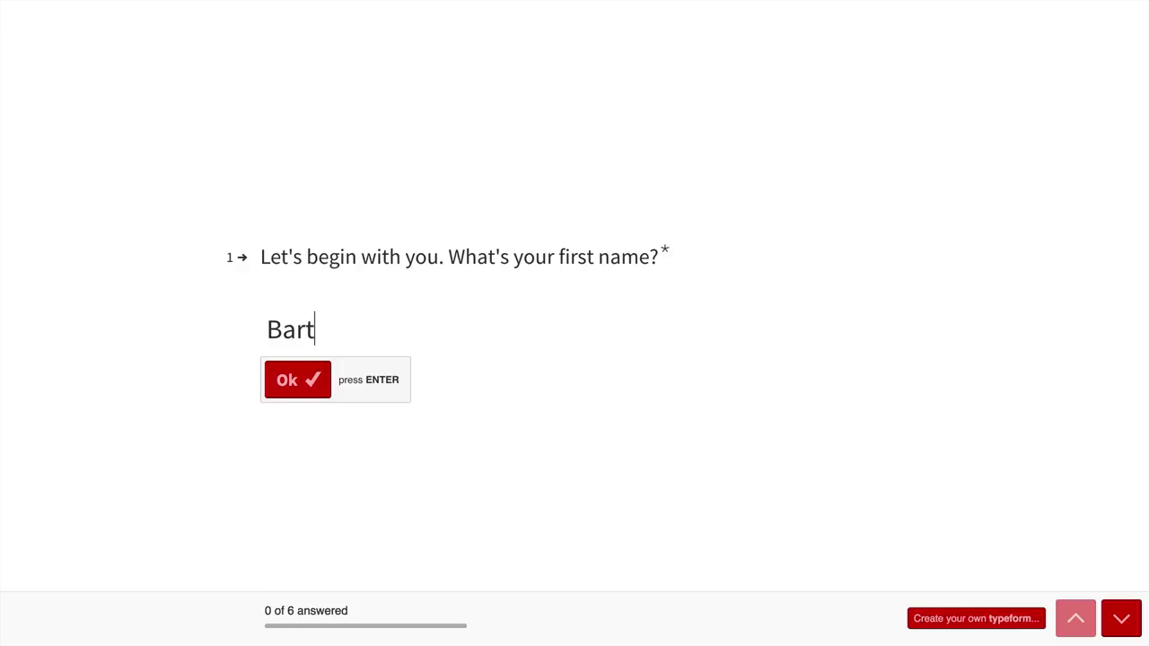
left_click(297, 379)
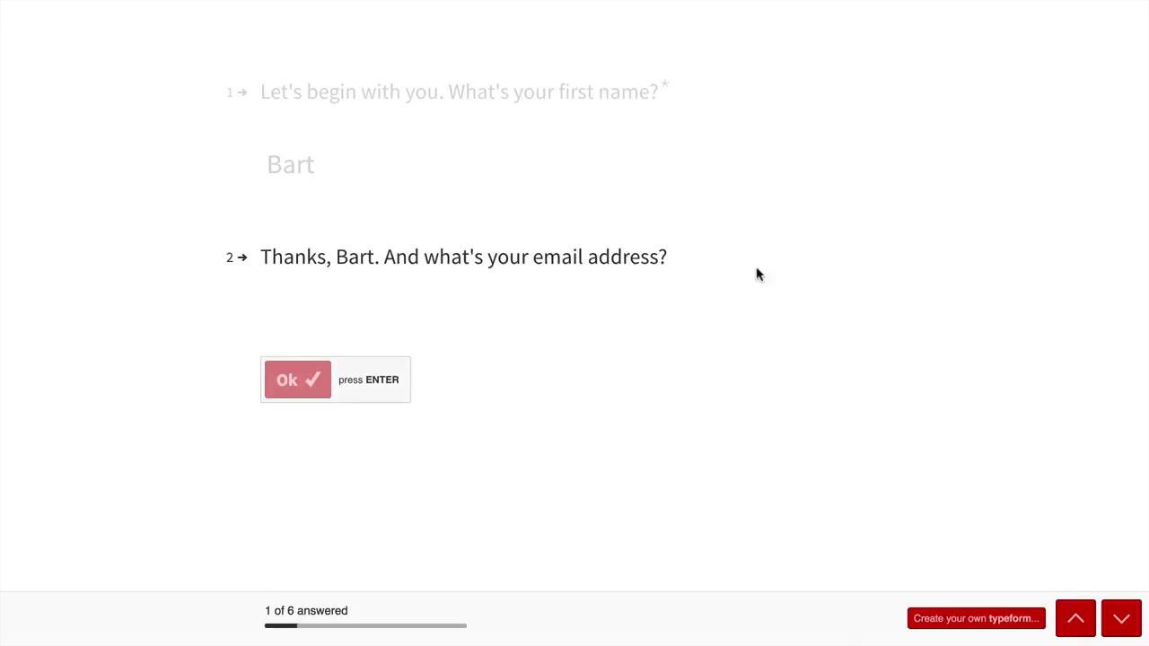
mouse_move(1102, 533)
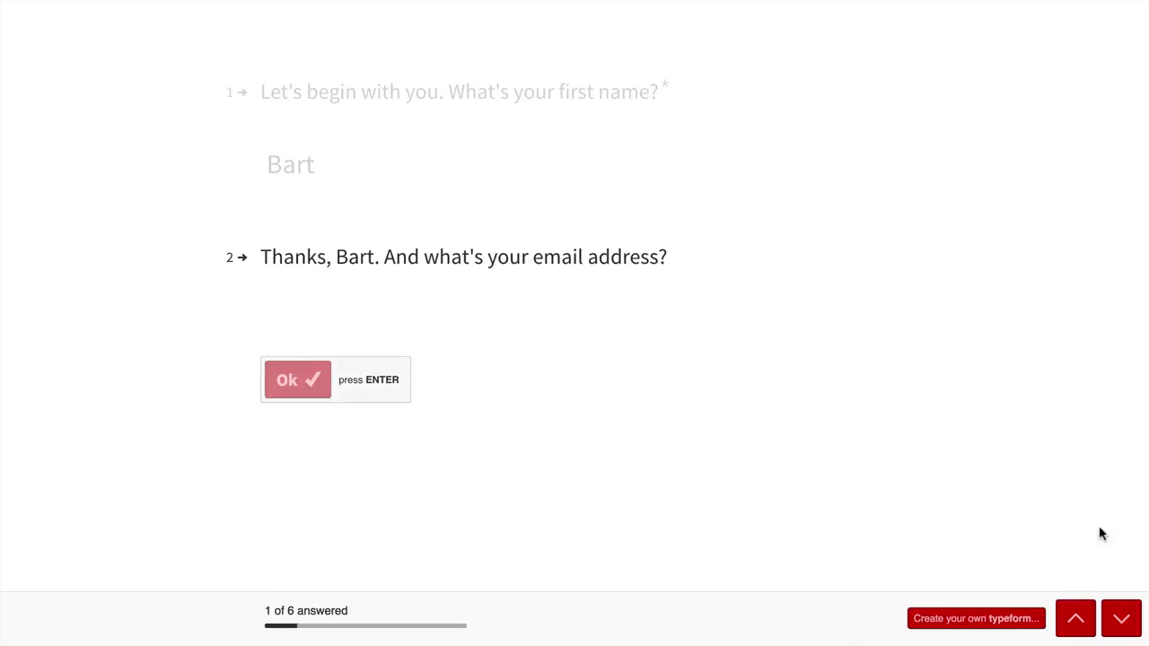
mouse_move(1032, 490)
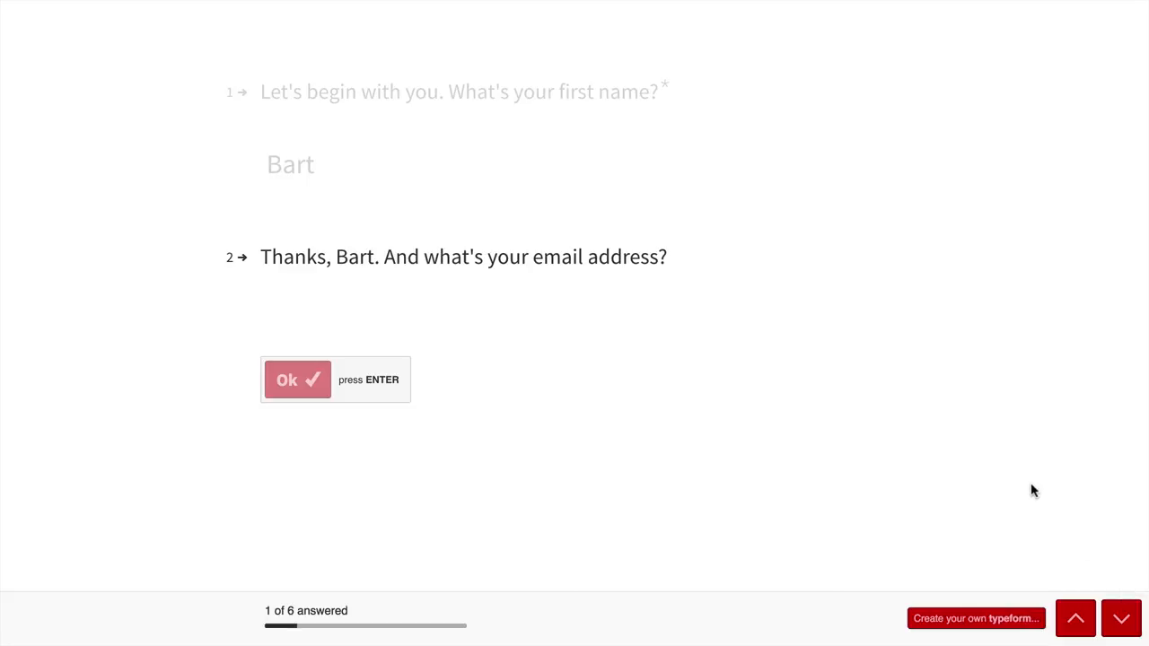